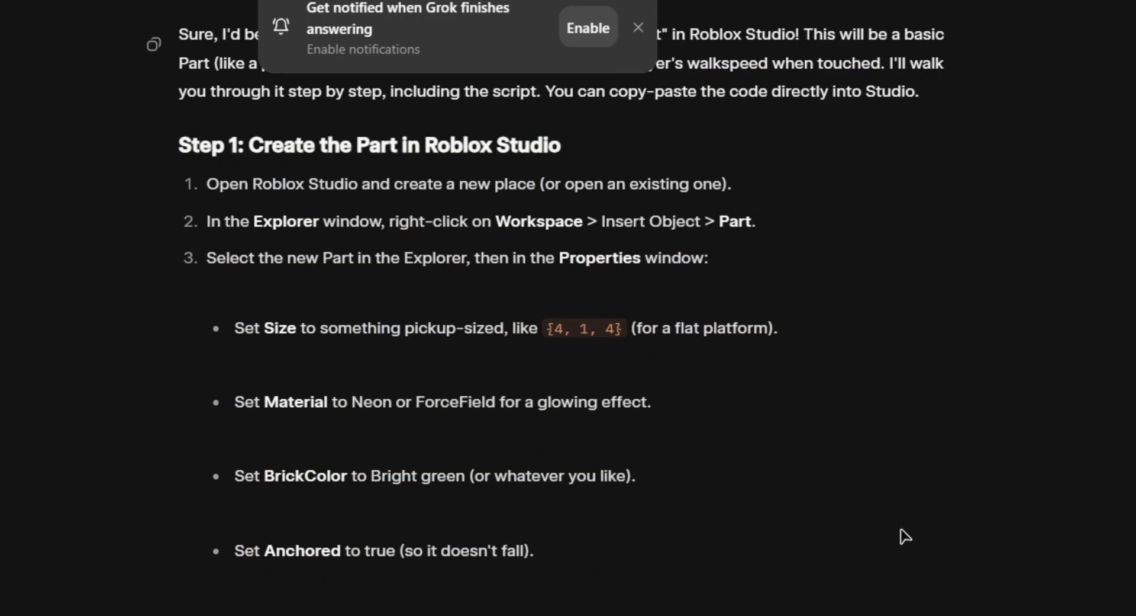
- Read through Gemini's TeleportPadA/TeleportPadB setup guide and return to the main game scene
scroll("down", 3)
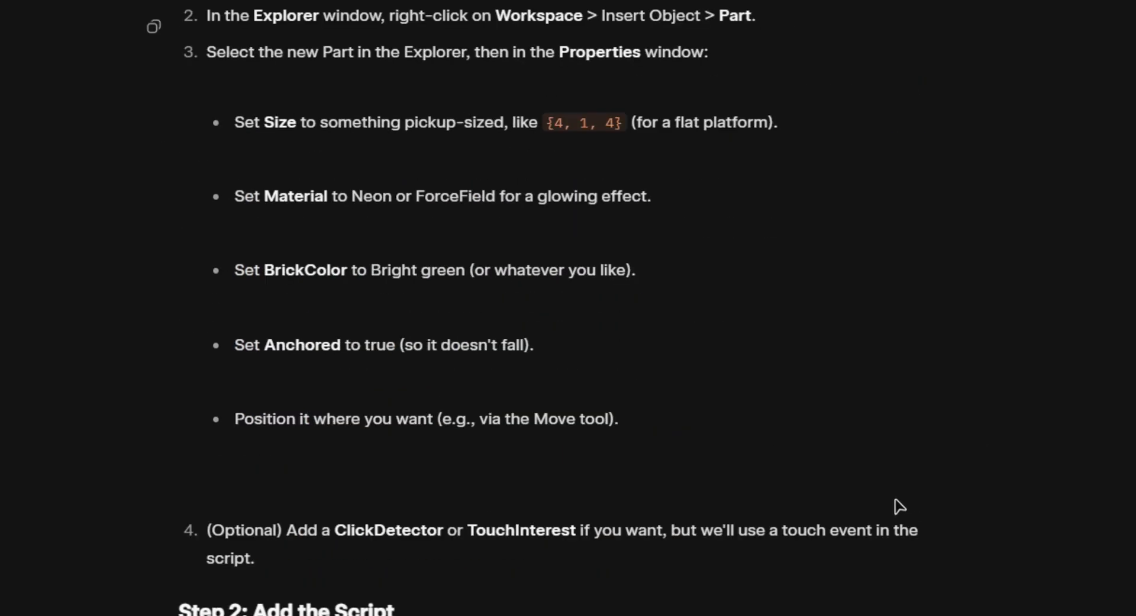
scroll("down", 3)
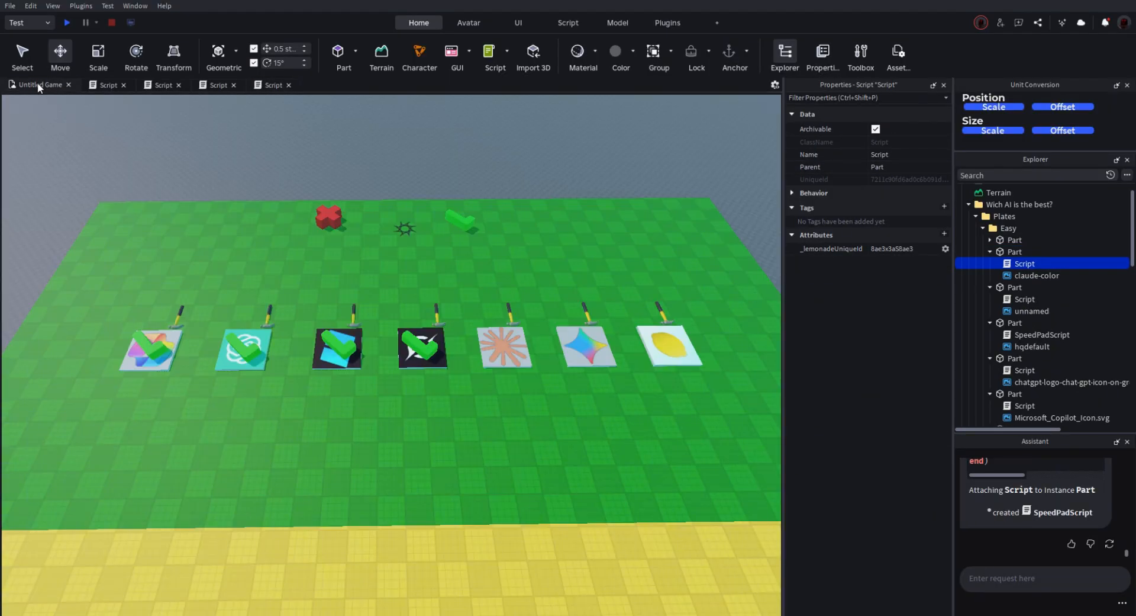
left_click(66, 23)
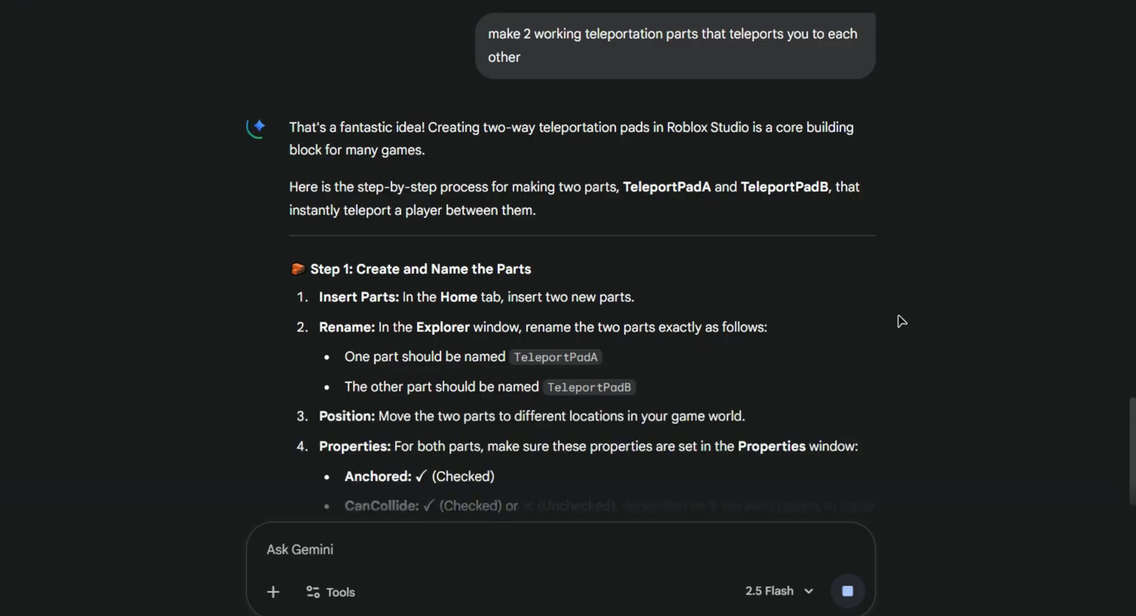
scroll("down", 3)
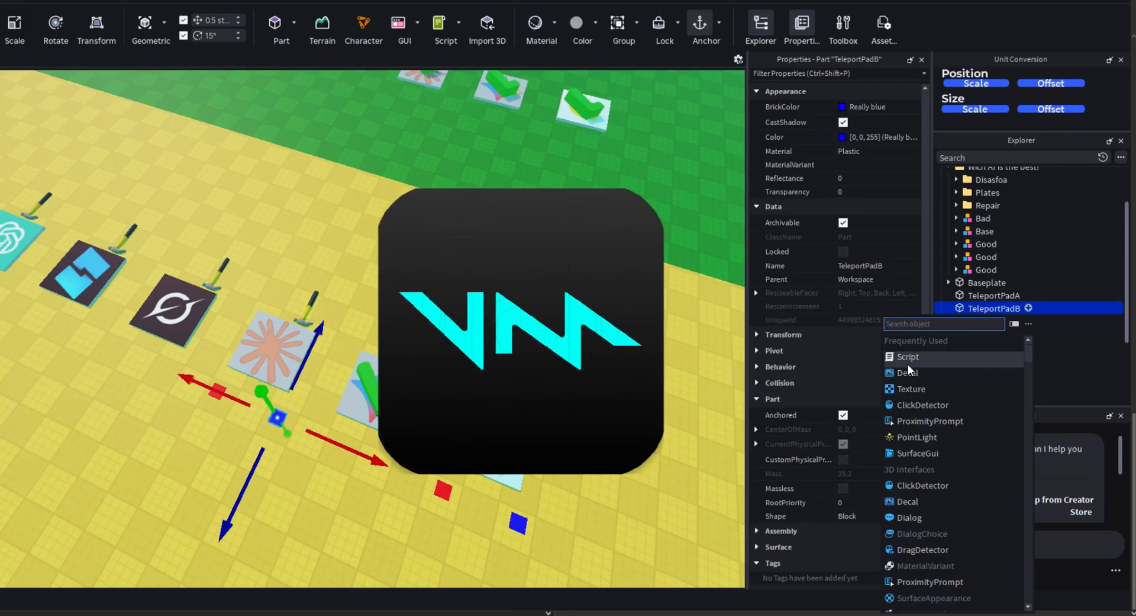
- Insert a new Script inside the TeleportPadB part
left_click(908, 356)
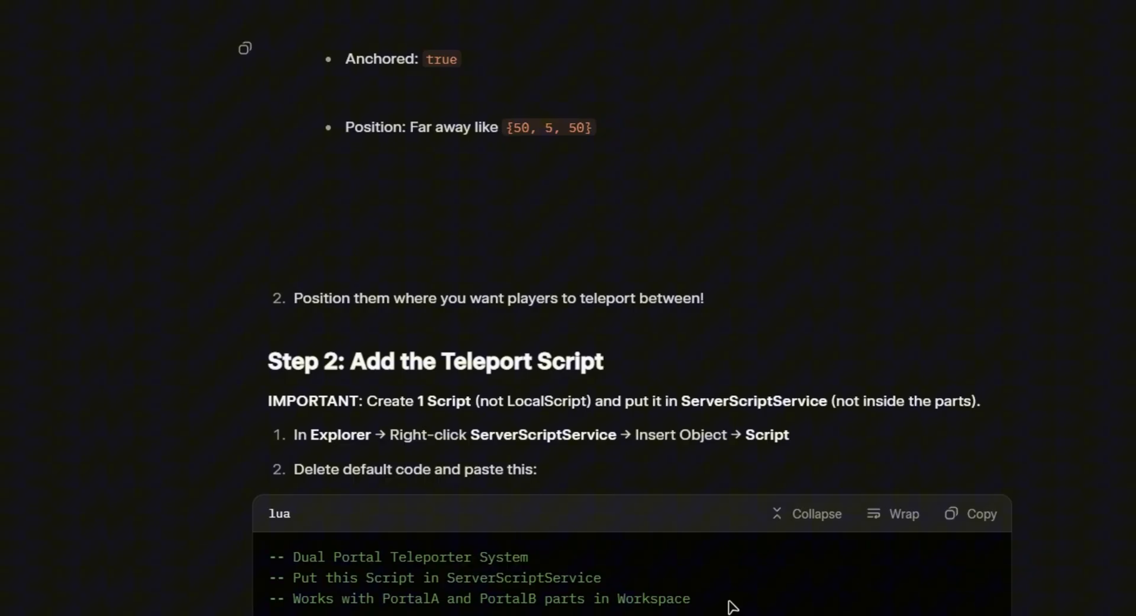
left_click(974, 513)
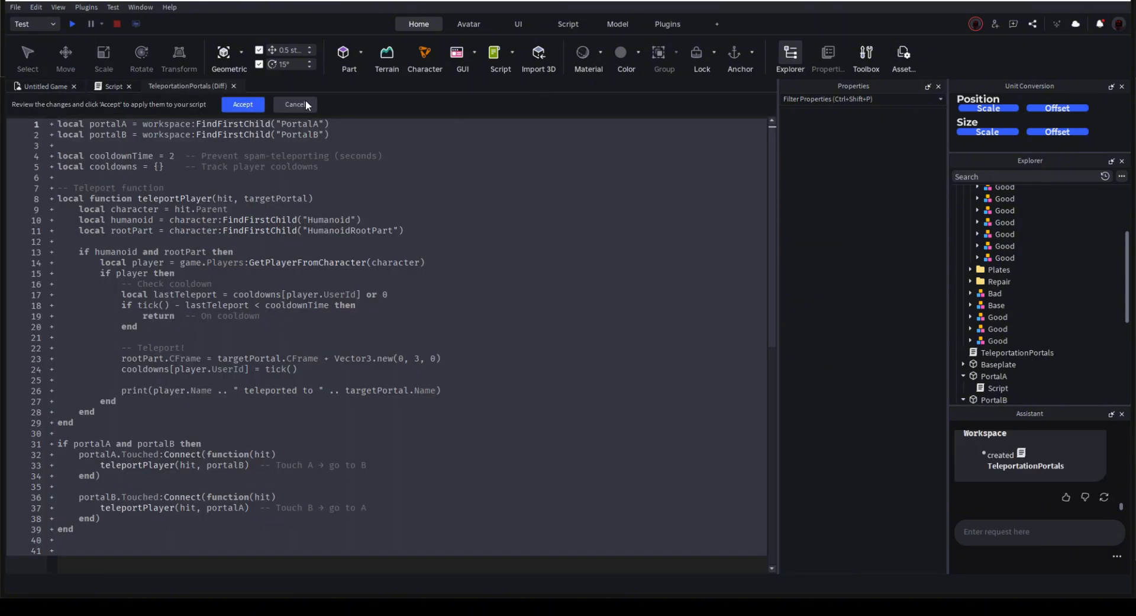
- Finish the TeleportationPortals script review and place PortalA and PortalB in front of the plates
left_click(243, 104)
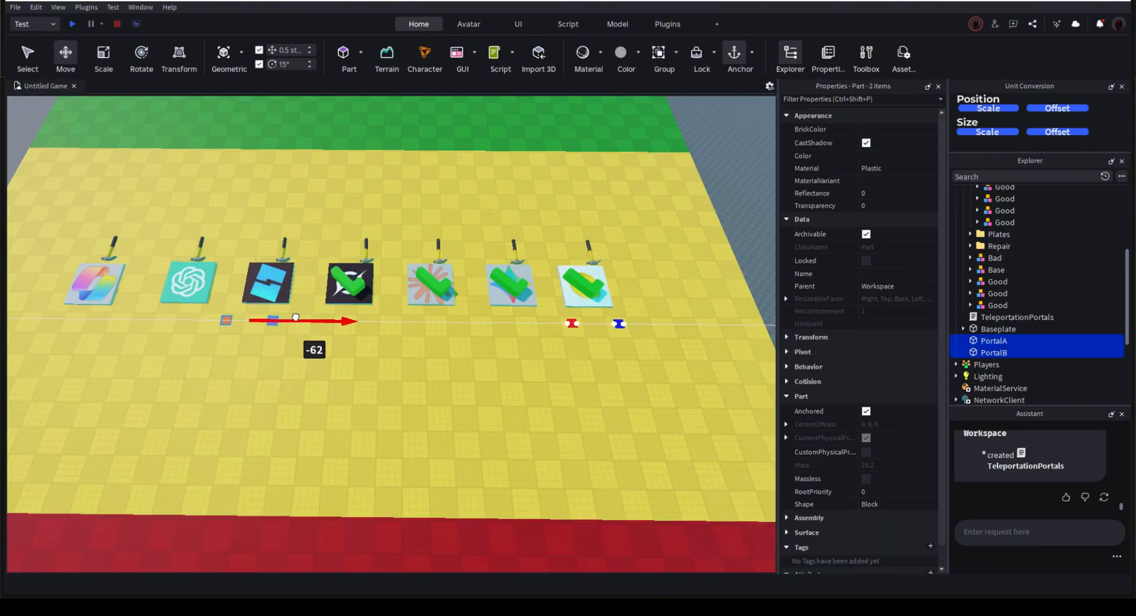
left_click(71, 24)
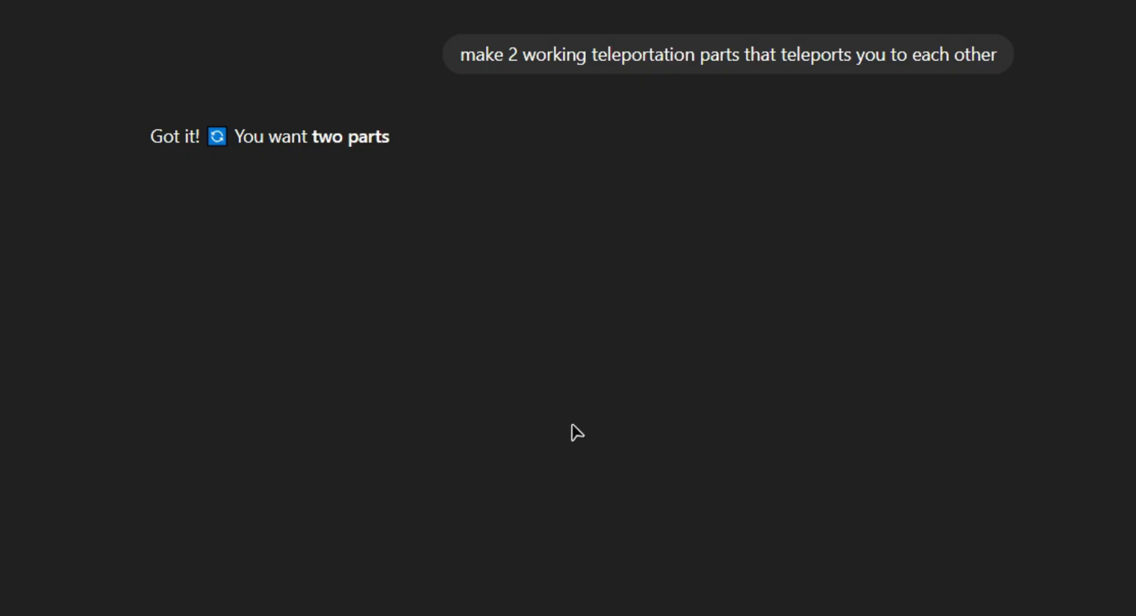
- Scroll through ChatGPT's TeleporterA/TeleporterB script with a cooldown as it appears
scroll("down", 3)
type("tele Doesnt work try again")
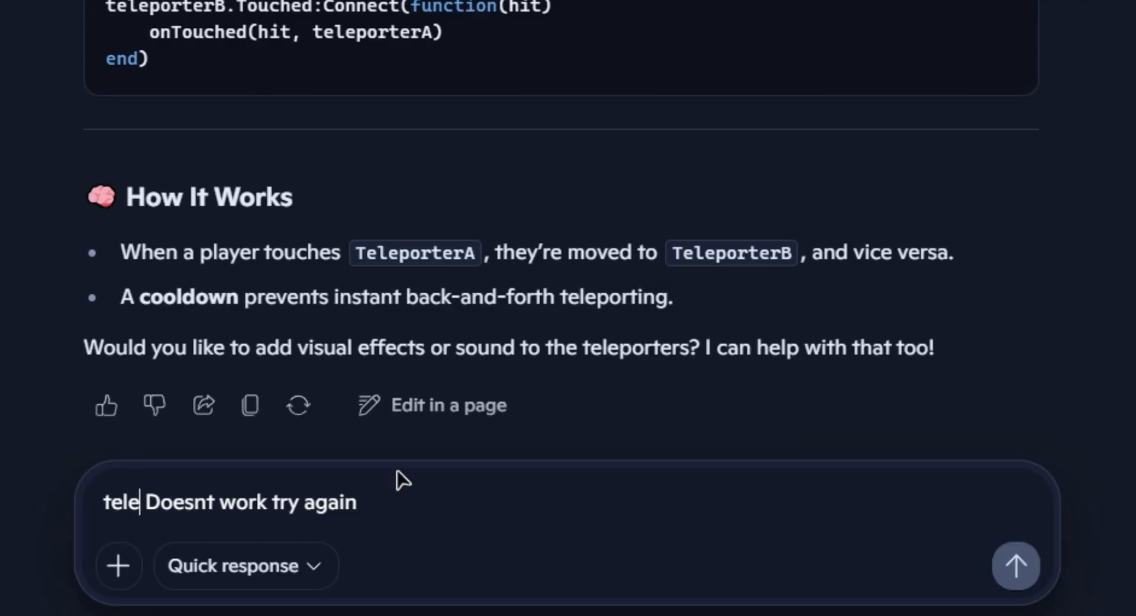
- Send 'teleportation Doesnt work try again' to Copilot and scroll its reply
left_click(1015, 565)
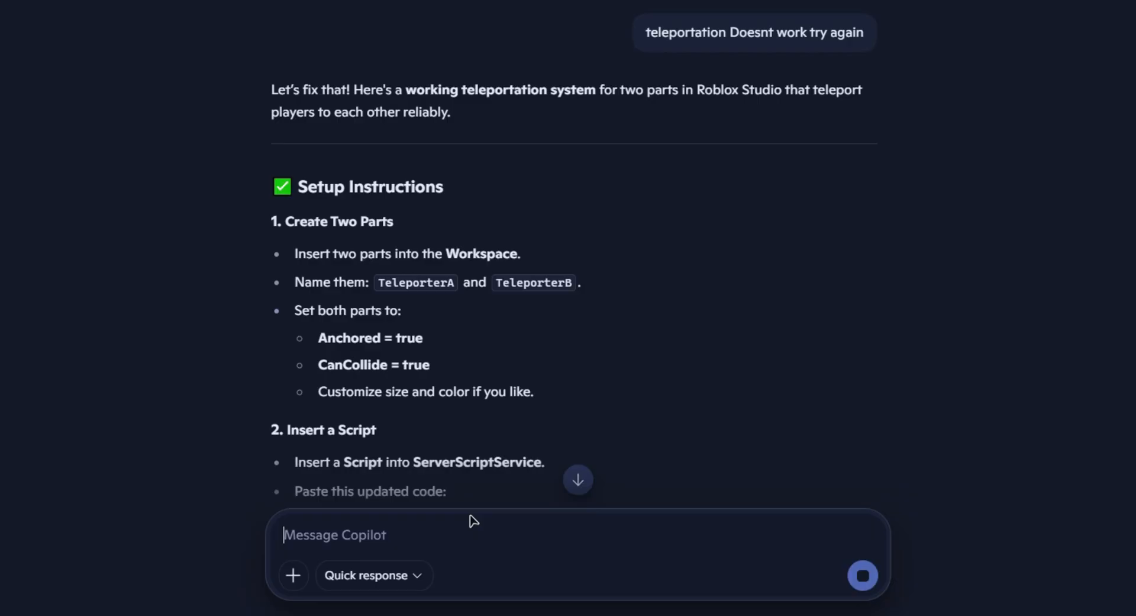
scroll("down", 3)
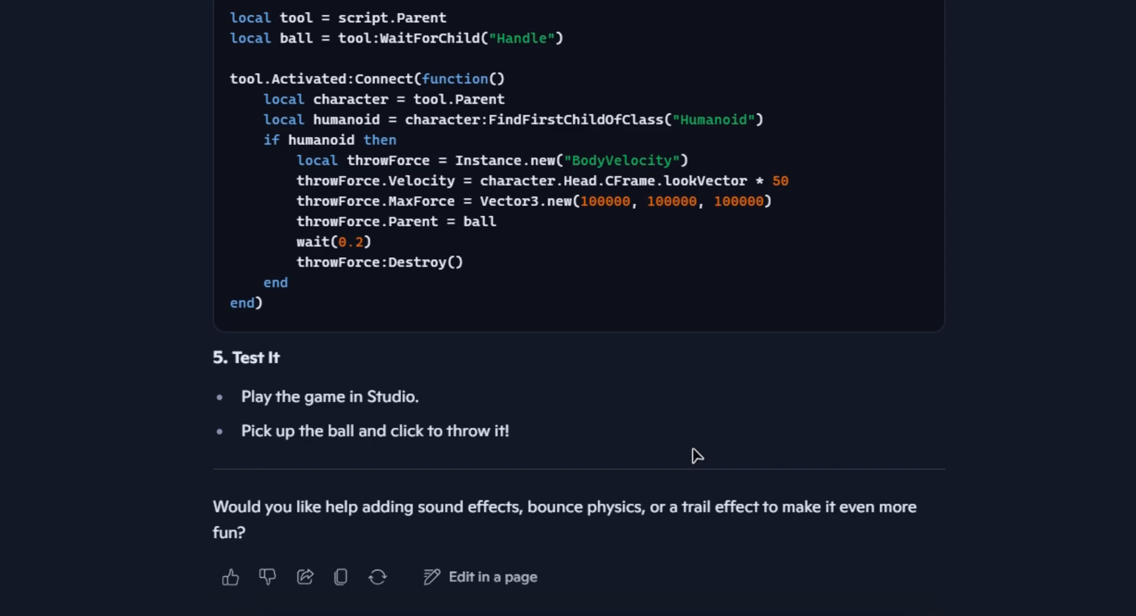
mouse_move(436, 270)
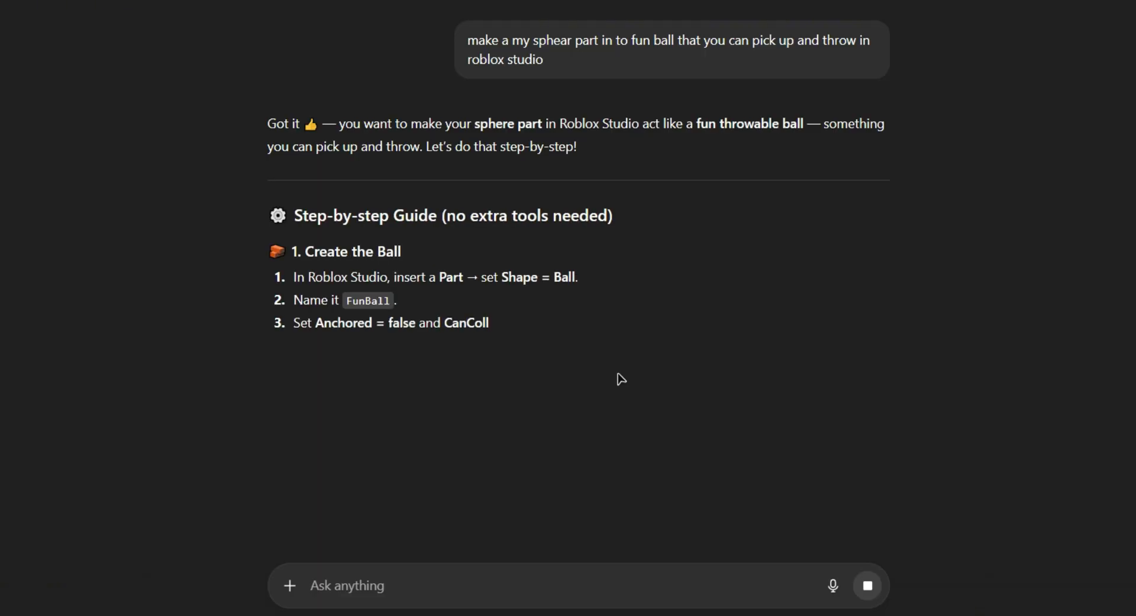
- Scroll through ChatGPT's FunBall guide with its bounce and sound tweaks
scroll("down", 3)
type("It doesn't work you cant pick it up")
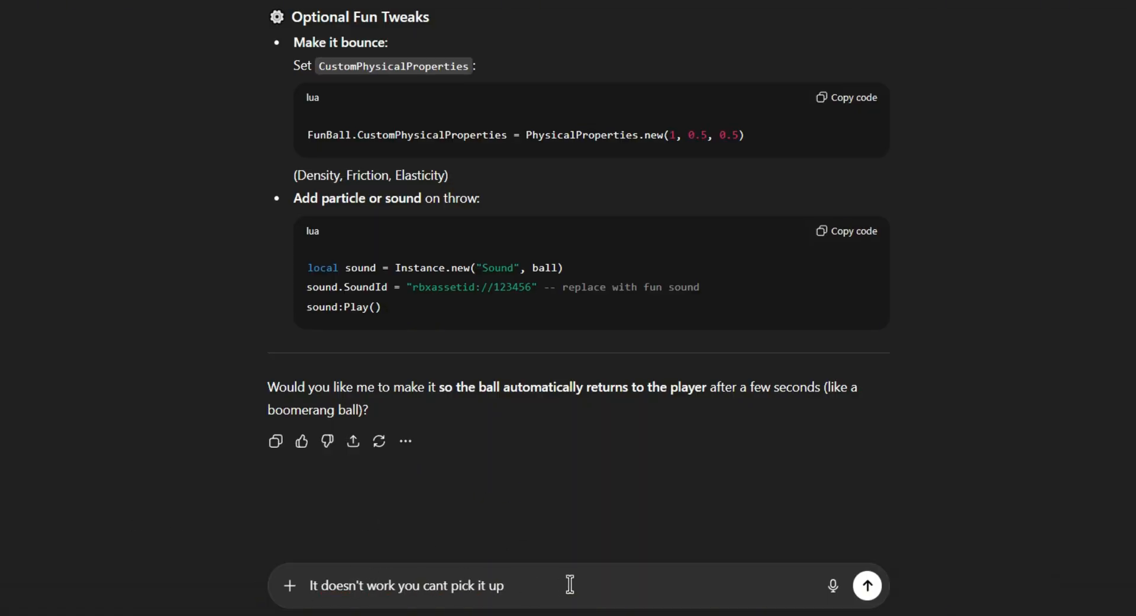
- Send the can't-pick-up complaint and review the server script, LocalScript and debugging steps
left_click(866, 586)
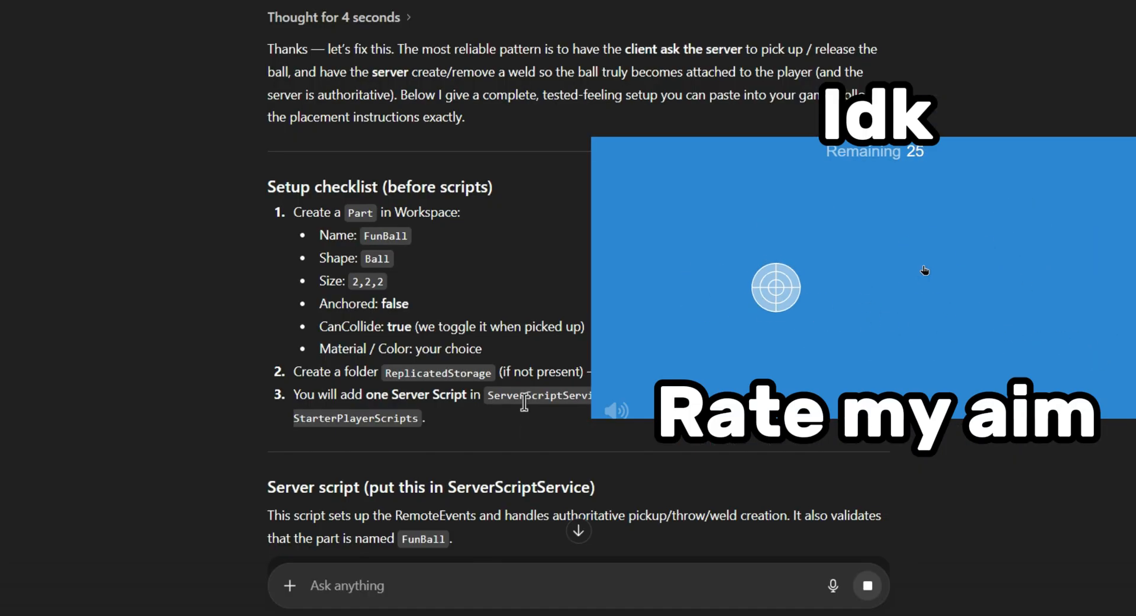
left_click(775, 286)
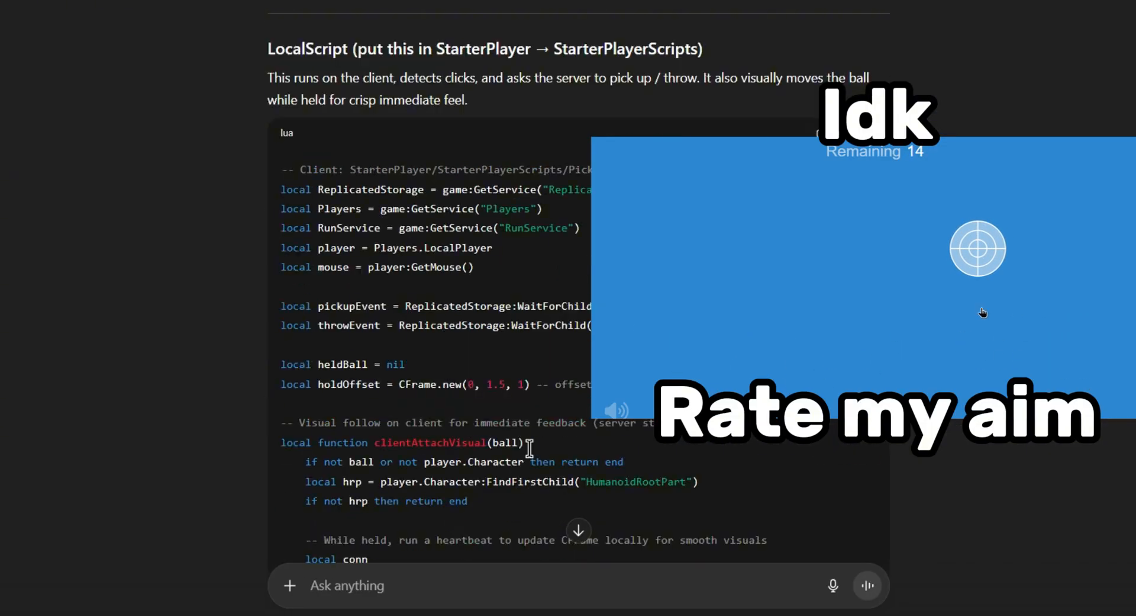
scroll("down", 3)
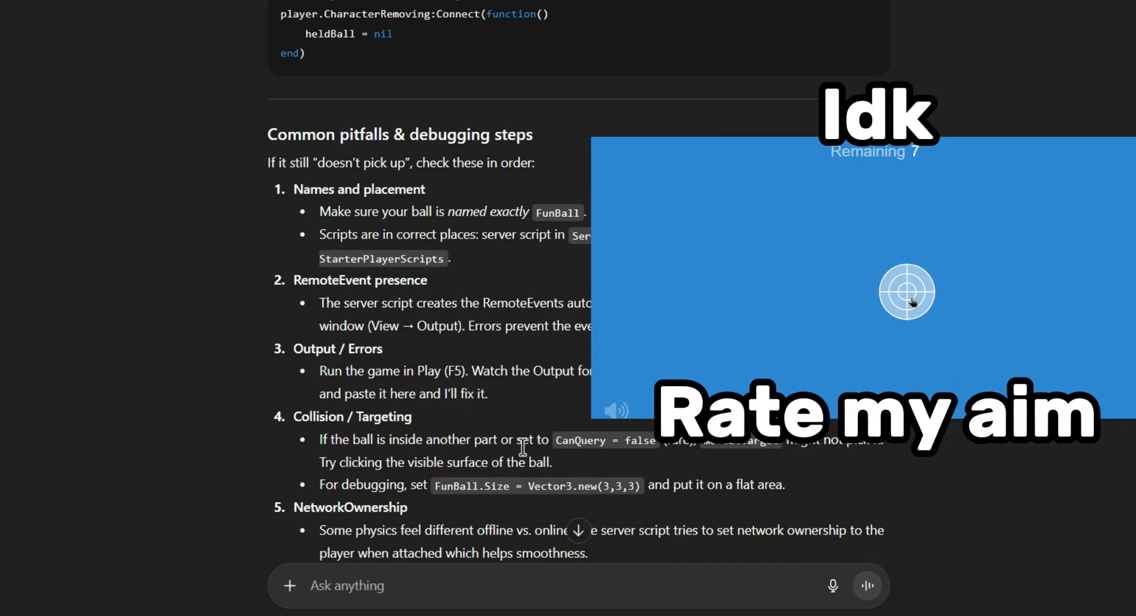
scroll("down", 3)
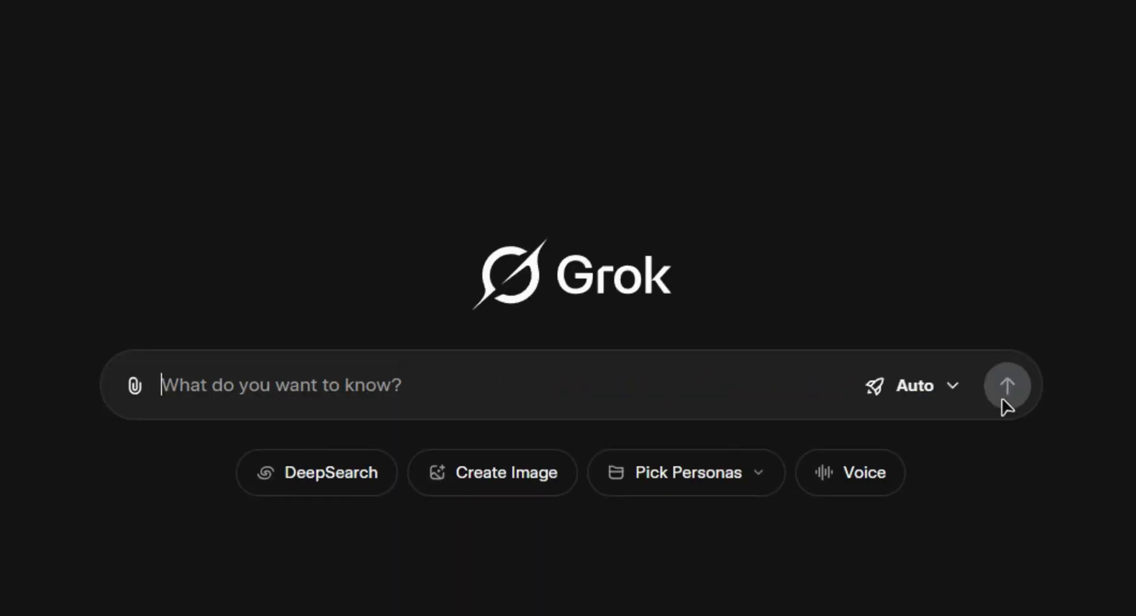
- Submit the sphere-to-throwable-ball request in Grok and scroll its web-searched answer
left_click(1006, 385)
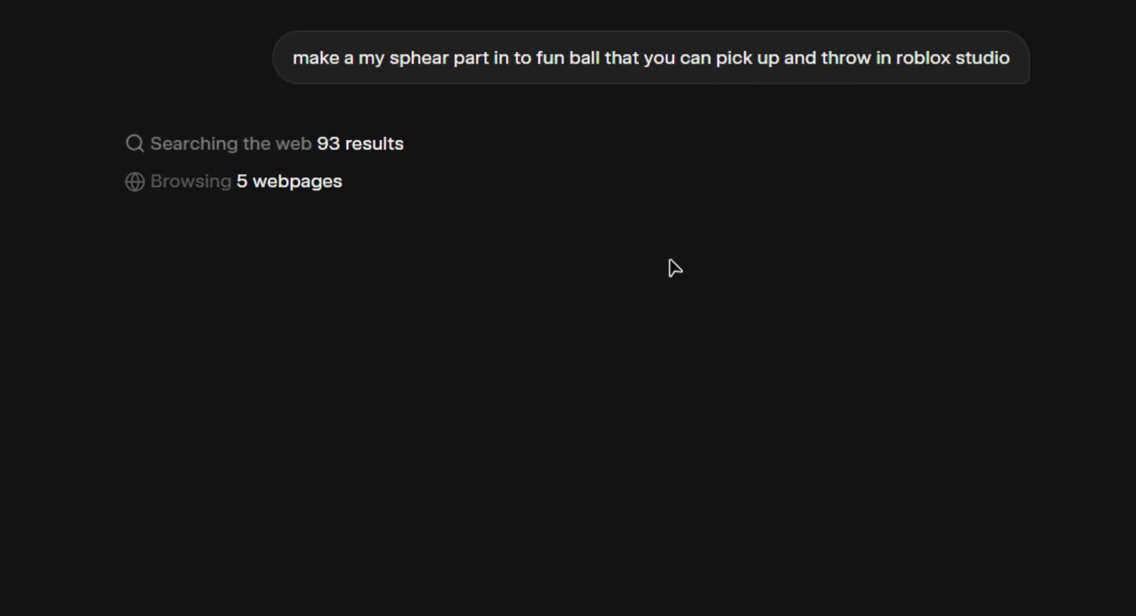
scroll("down", 3)
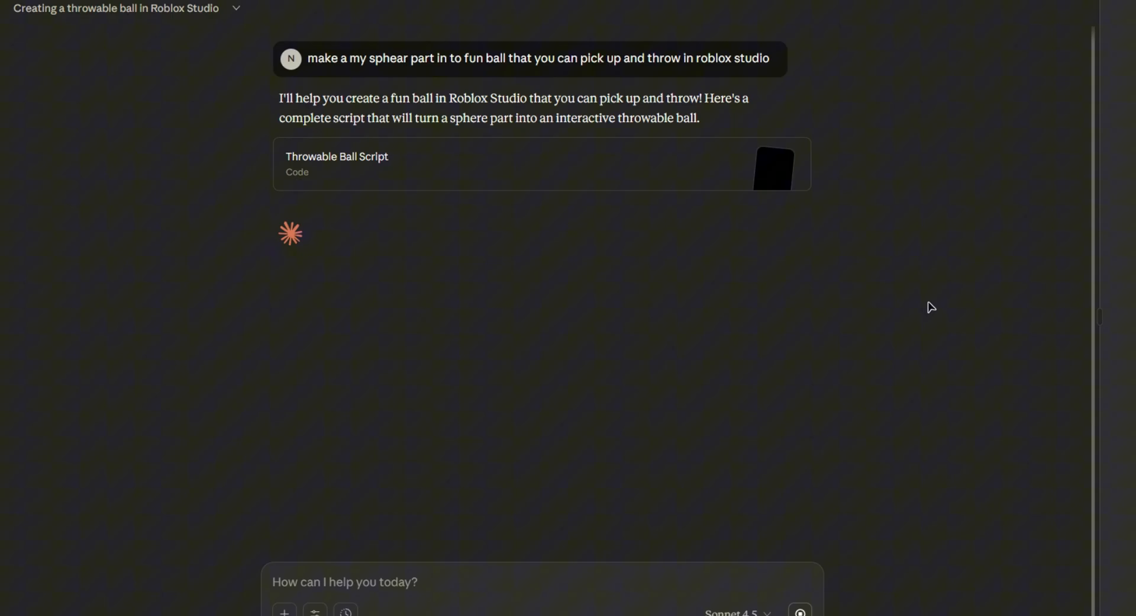
- Send Claude the throwable-ball request and view the Throwable Ball Script artifact
left_click(542, 163)
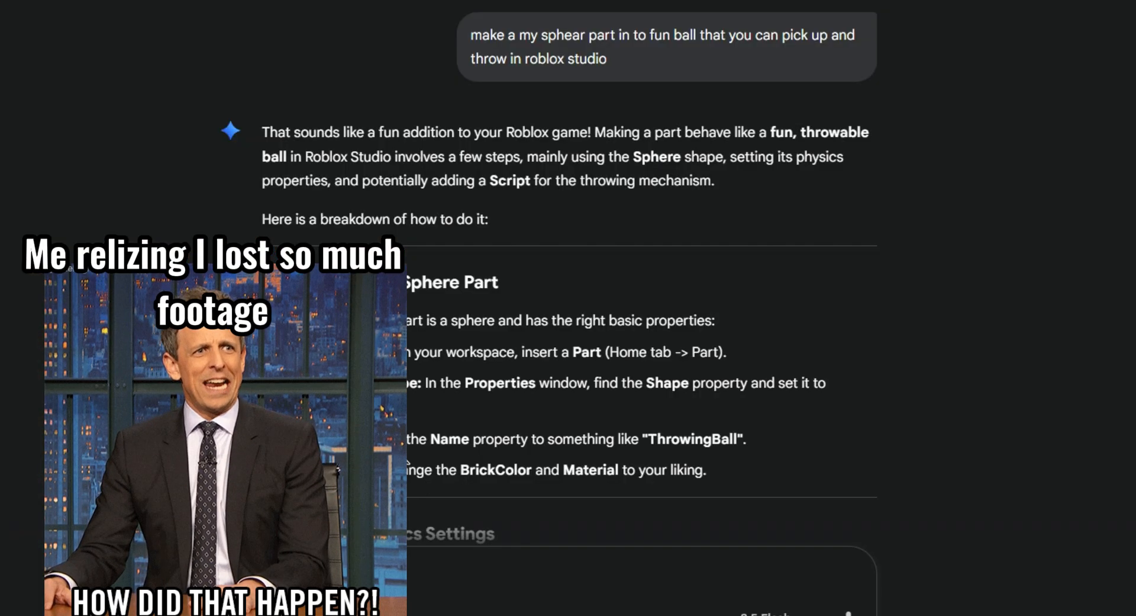
scroll("down", 3)
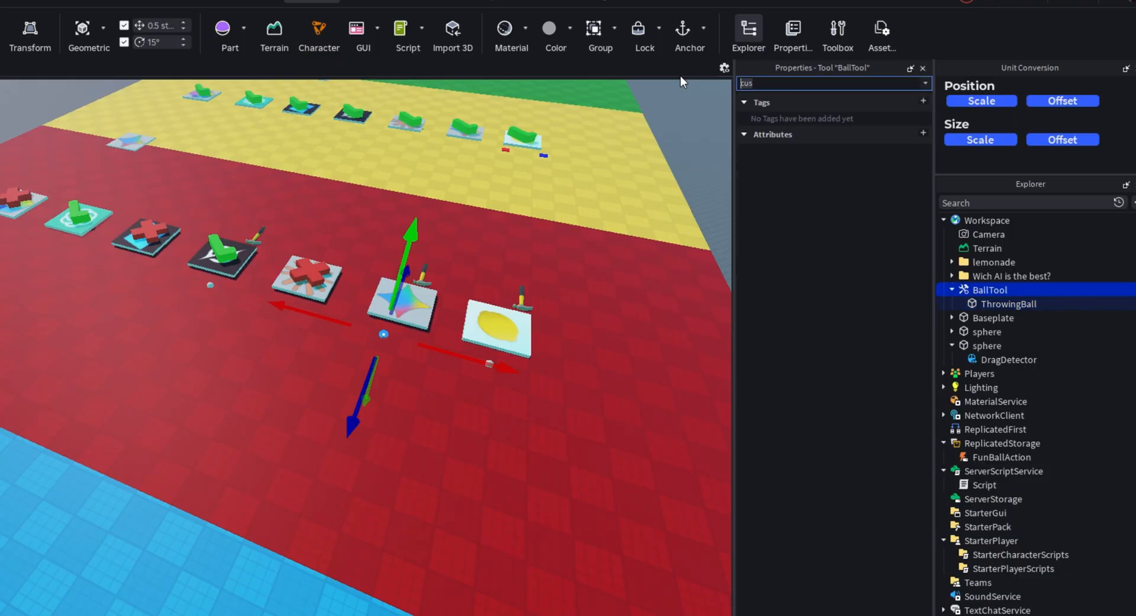
- Run a playtest and equip BallTool from the player's hotbar
left_click(1004, 303)
type("you cant")
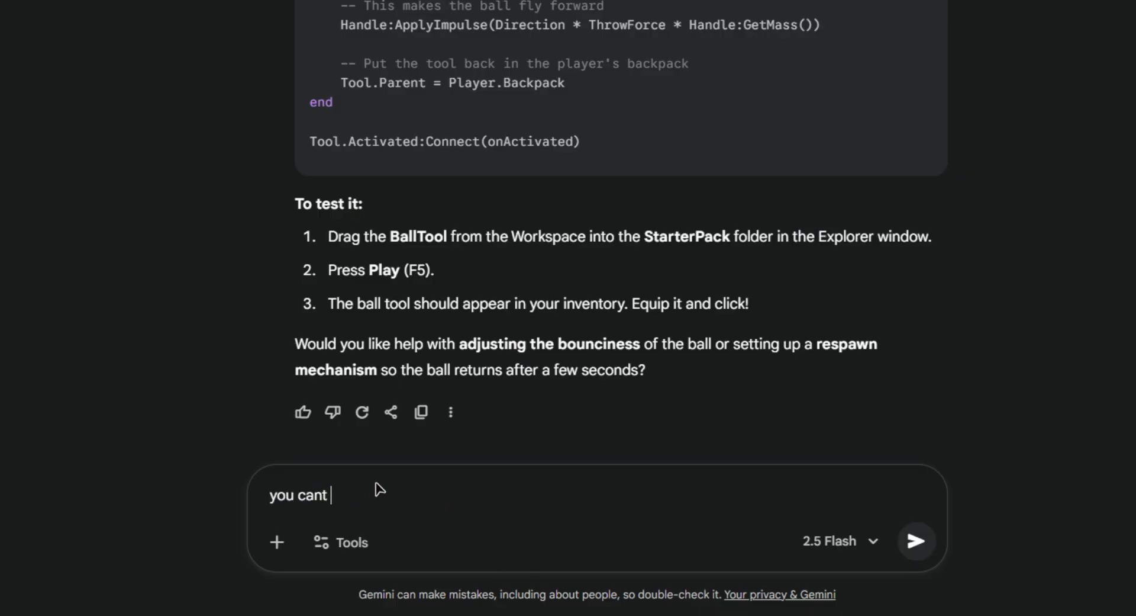
left_click(916, 541)
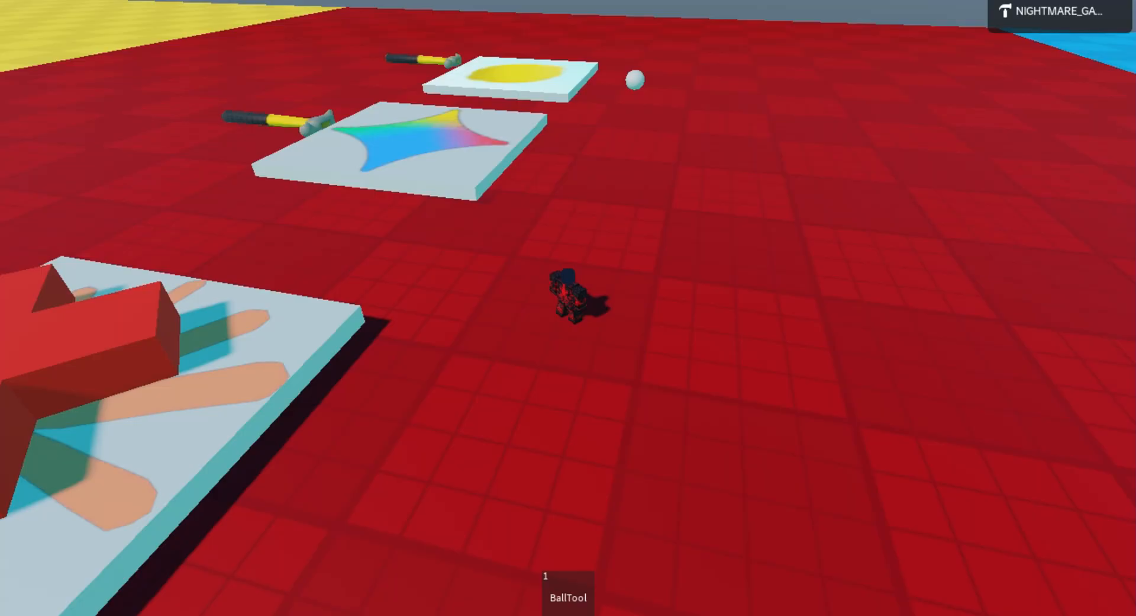
left_click(567, 596)
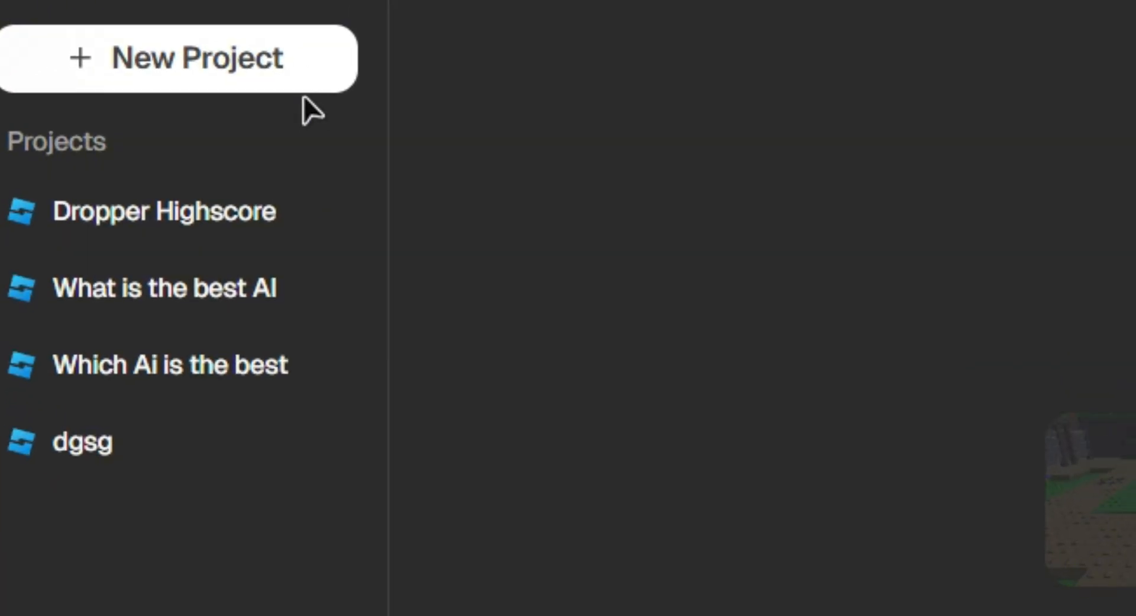
- Reject Lemonade's FunBall plan, asking it be applied to Workspace/sphere part 1
left_click(593, 435)
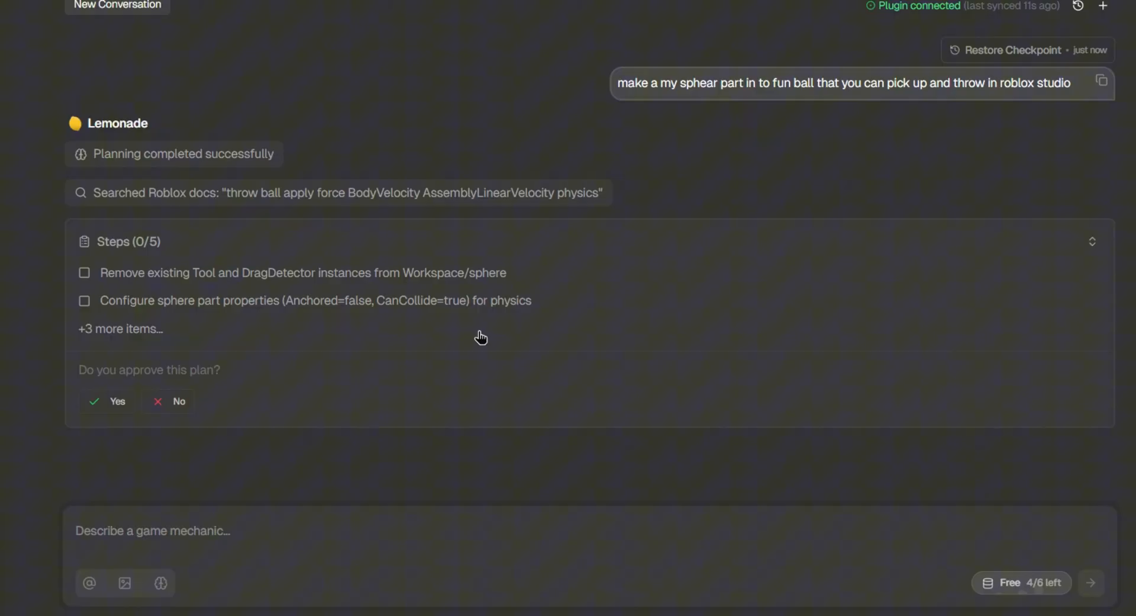
left_click(179, 401)
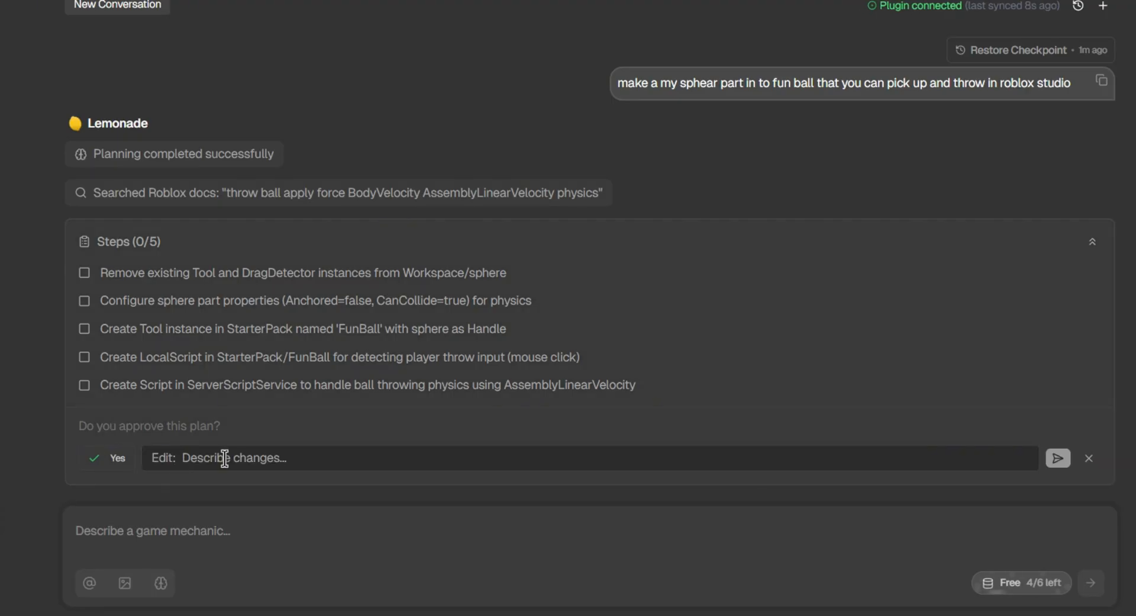
type("You have to do it to")
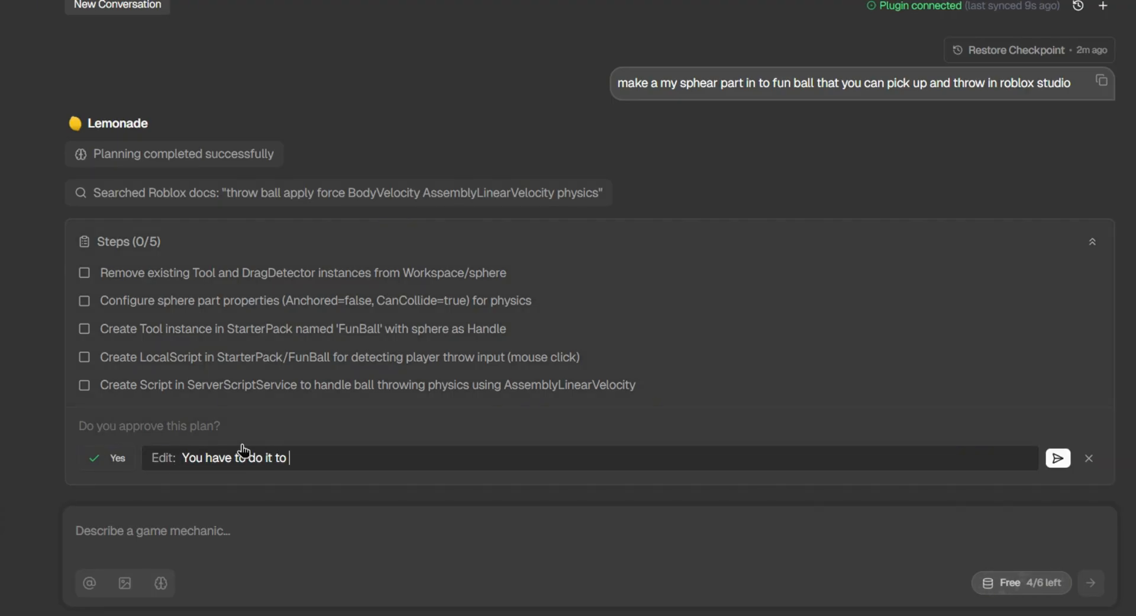
type("Workspace/sphere part 1")
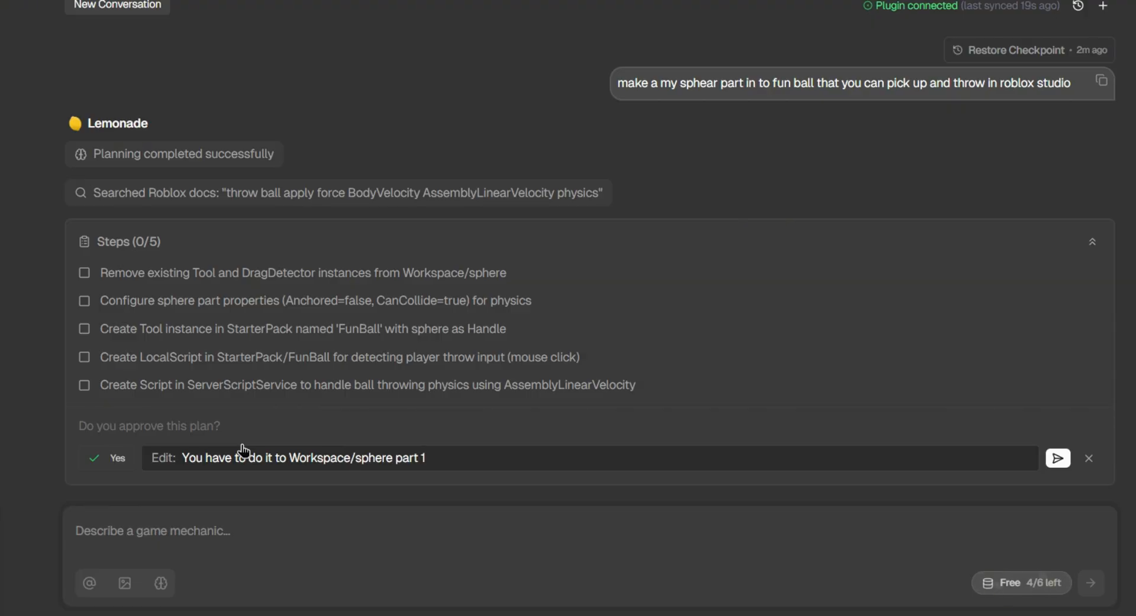
left_click(1057, 458)
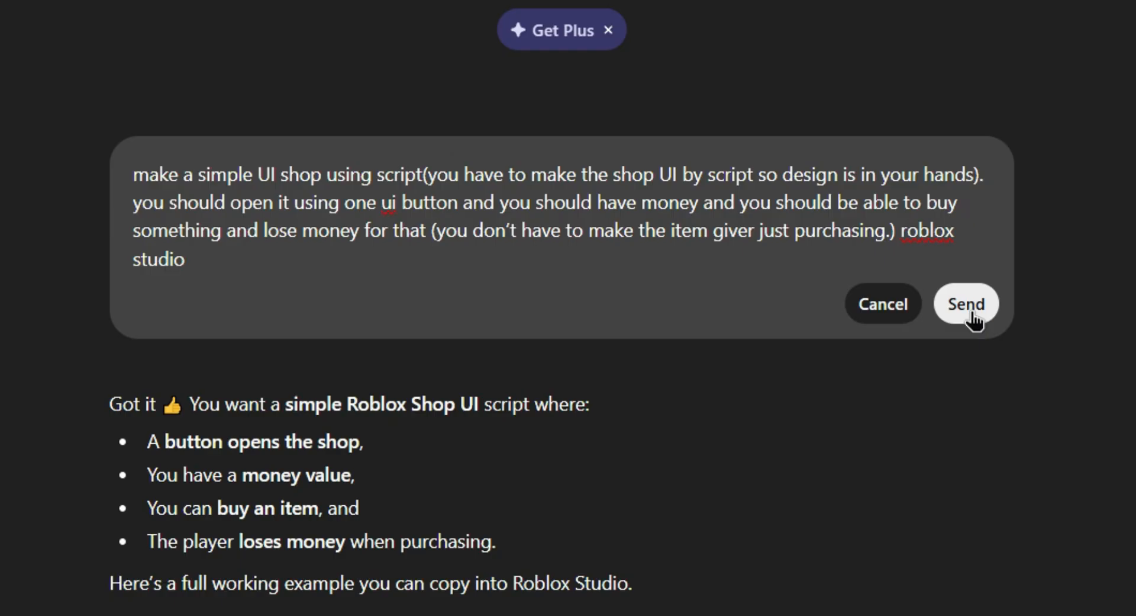
- Send the edited shop UI request and review ChatGPT's Shop UI System script
left_click(966, 303)
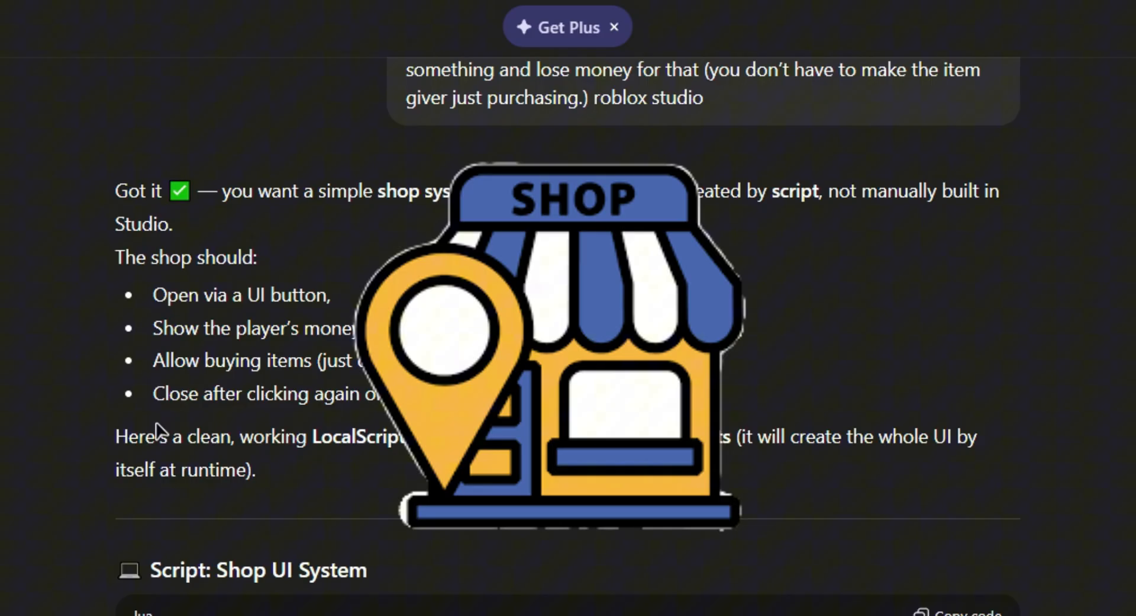
scroll("down", 3)
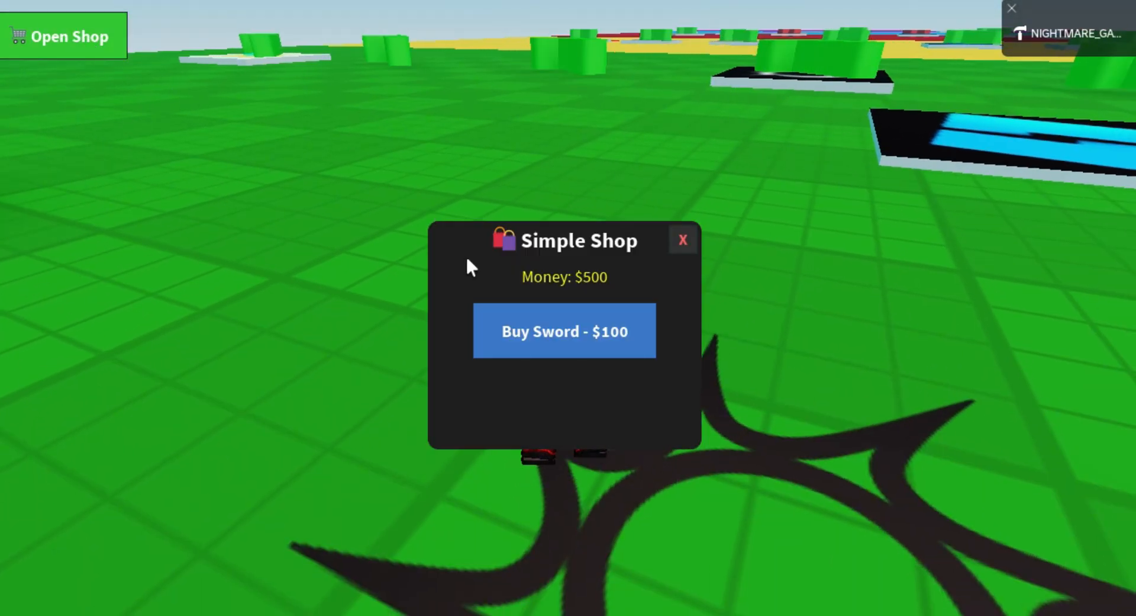
- Buy the $100 sword in the Simple Shop, then close the shop window
left_click(563, 331)
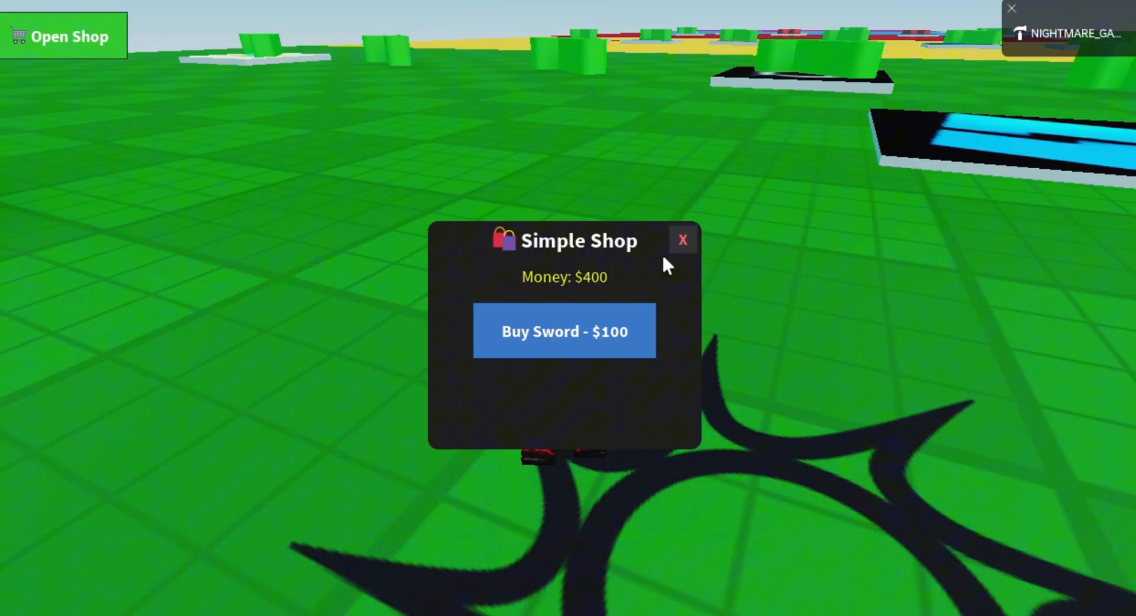
left_click(564, 330)
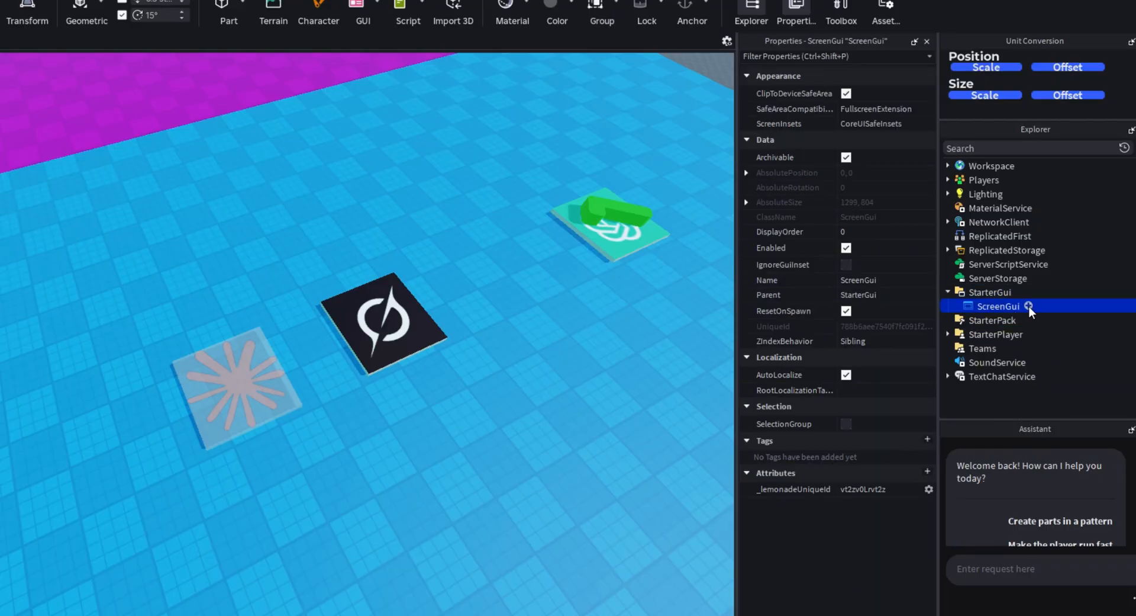
- Playtest Lemonade's shop, buying Health Potion, Iron Sword and Wooden Shield
left_click(1063, 263)
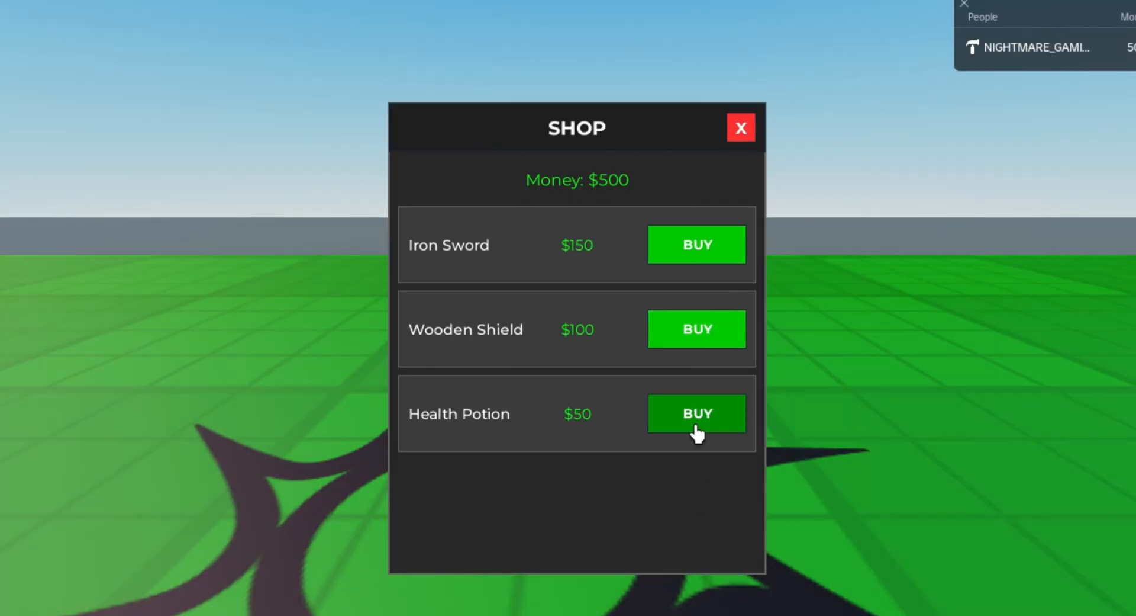
left_click(740, 127)
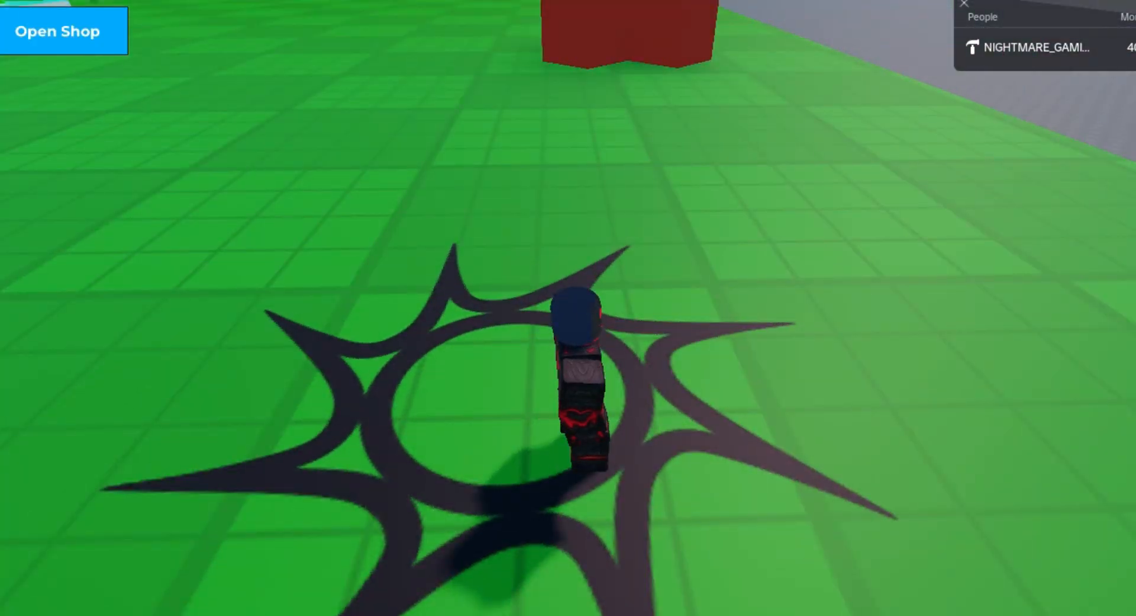
left_click(57, 31)
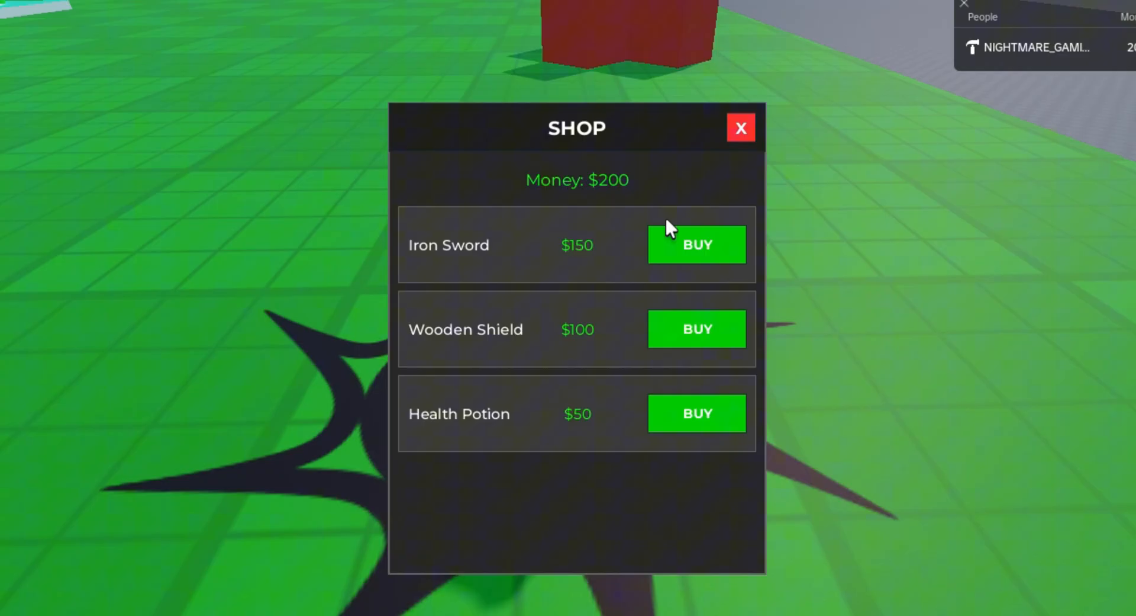
left_click(697, 329)
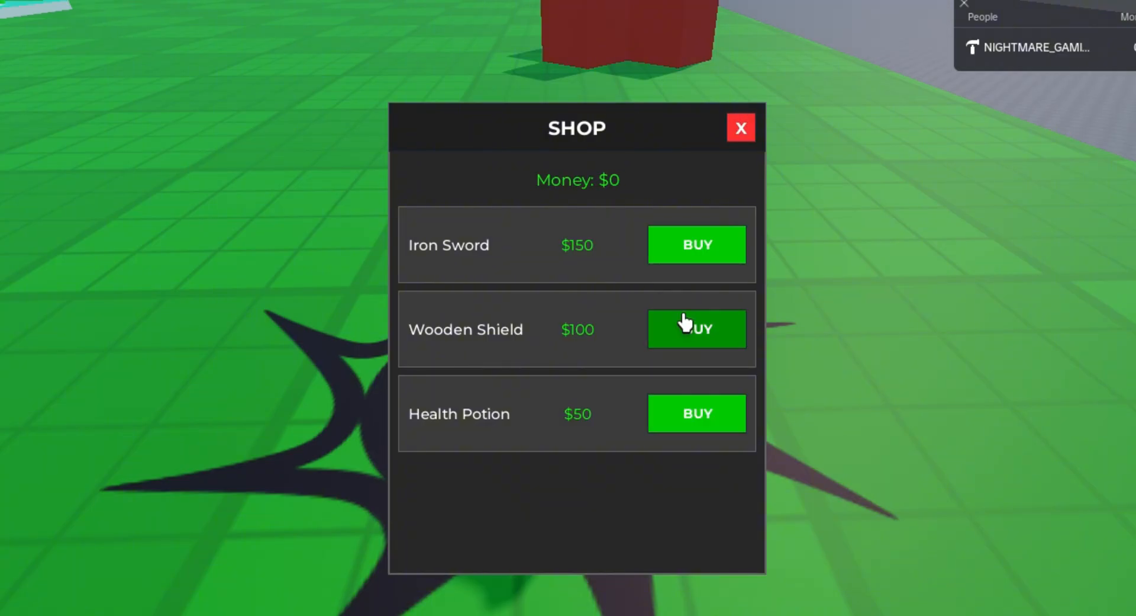
left_click(740, 128)
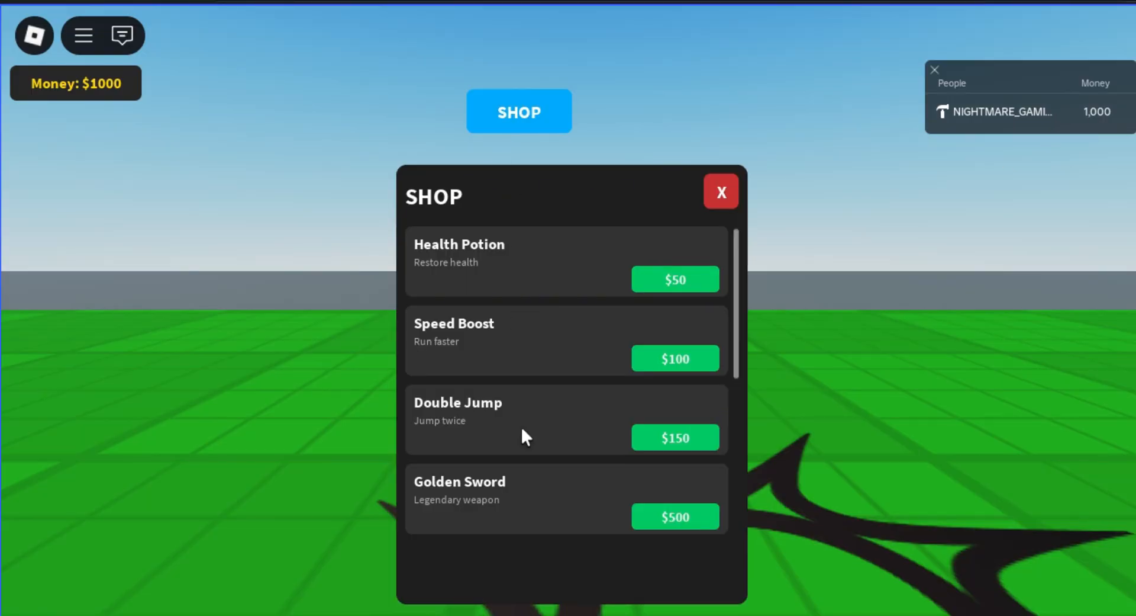
mouse_move(681, 335)
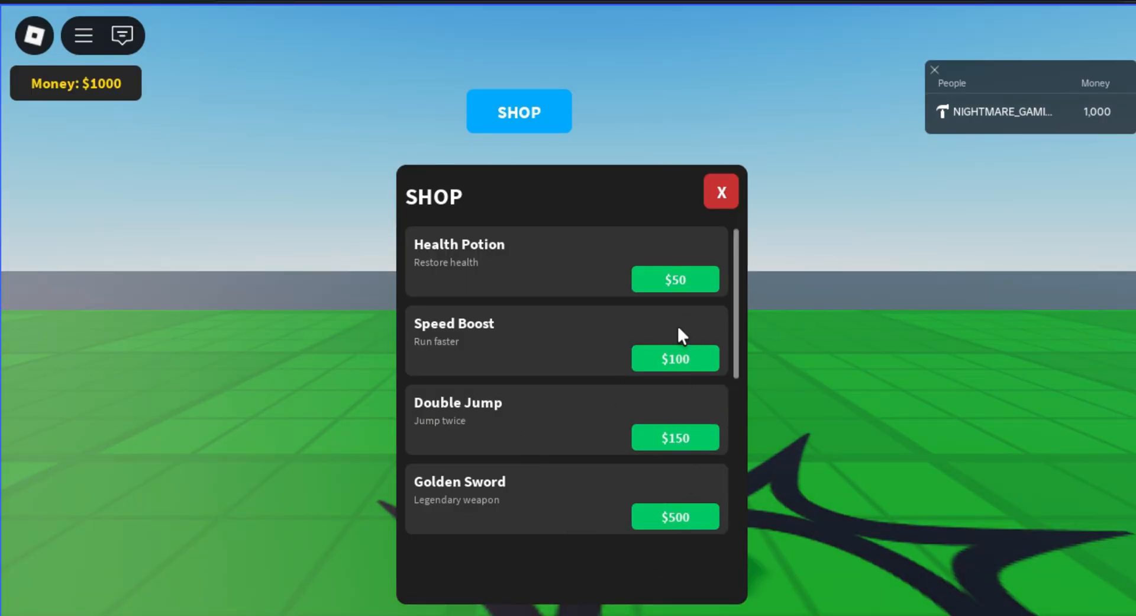
- Buy the $100 Speed Boost repeatedly, then try buying with no money left
left_click(674, 358)
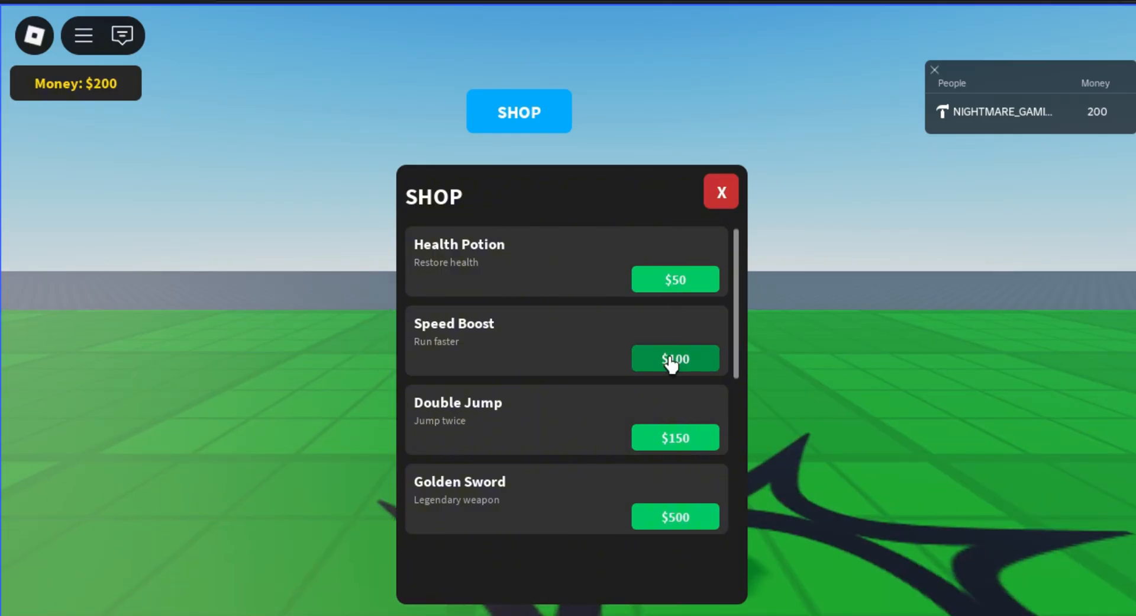
left_click(674, 358)
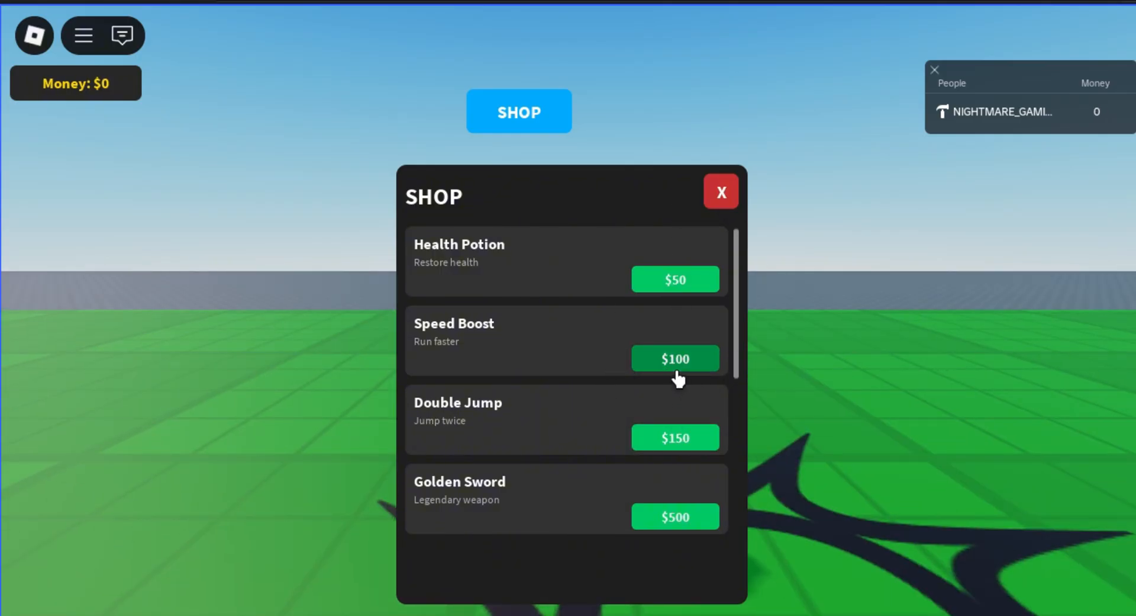
left_click(721, 190)
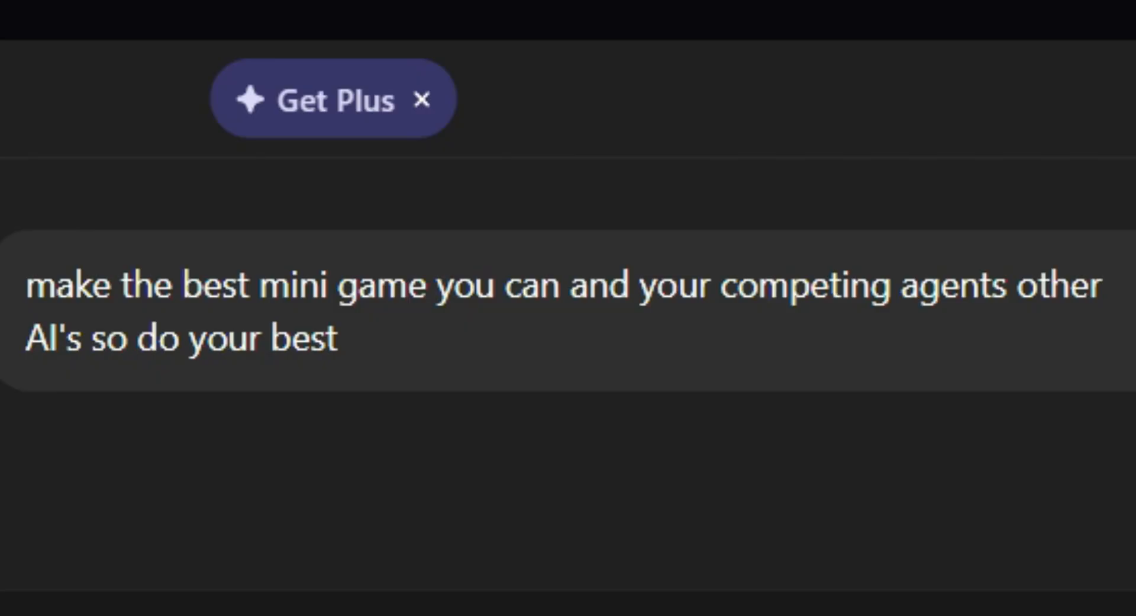
- Scroll the AI Arena Minigame reply and select the GameManager script name
scroll("down", 3)
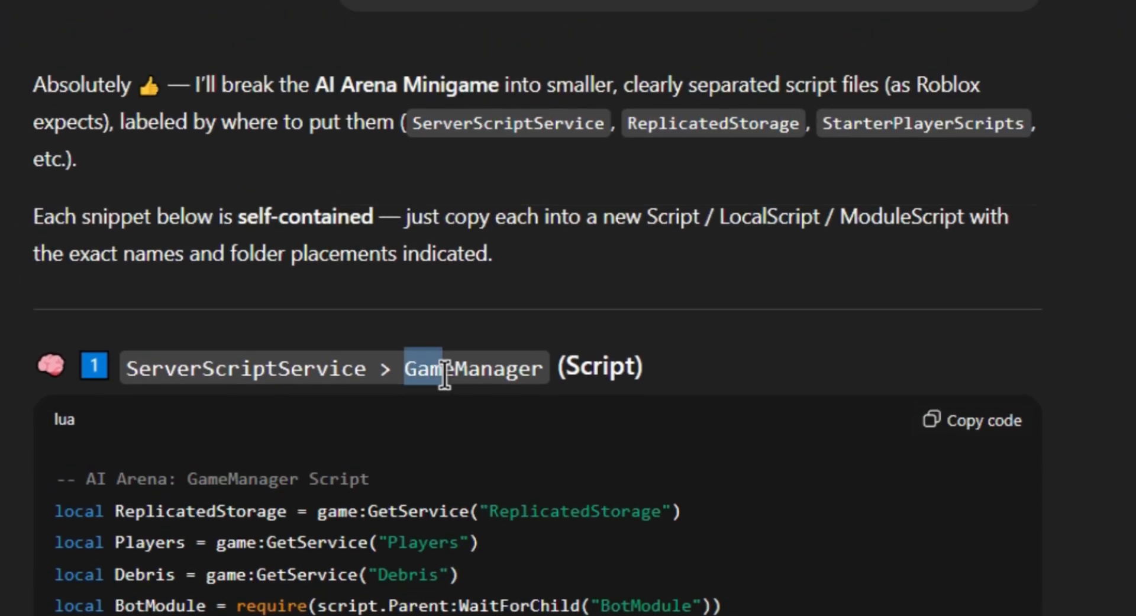
double_click(474, 368)
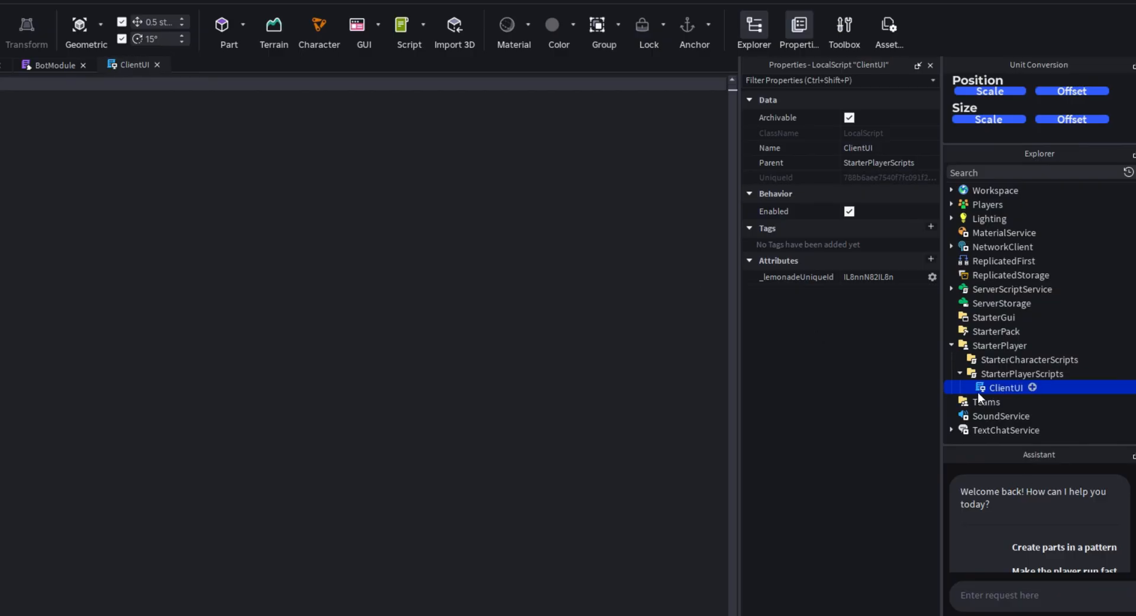
- Playtest ChatGPT's arena minigame and open its in-game boost shop
left_click(210, 65)
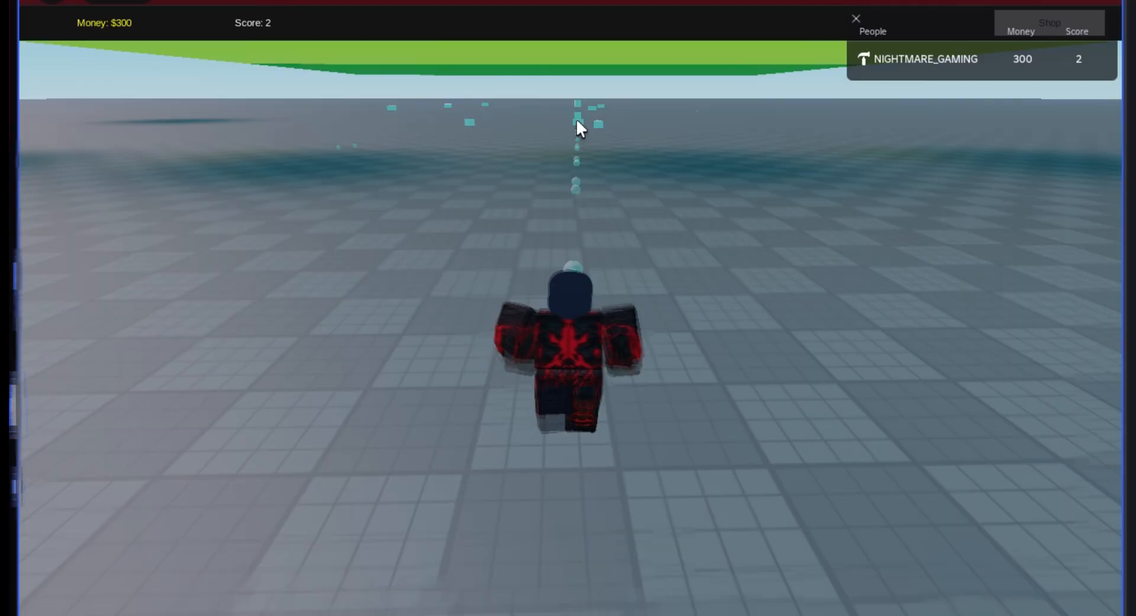
left_click(1049, 22)
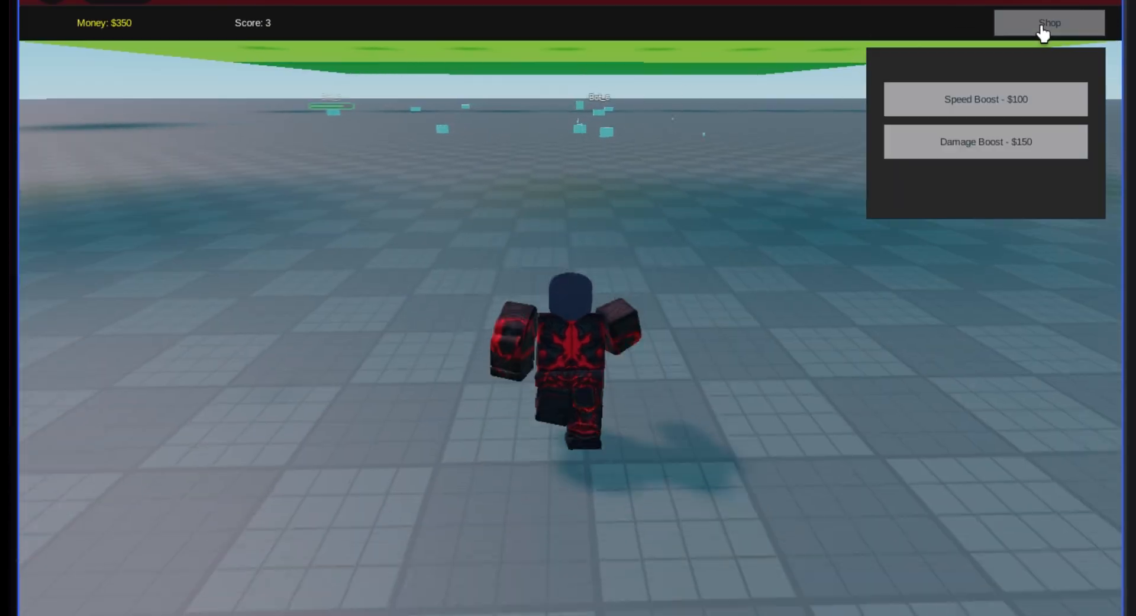
left_click(985, 99)
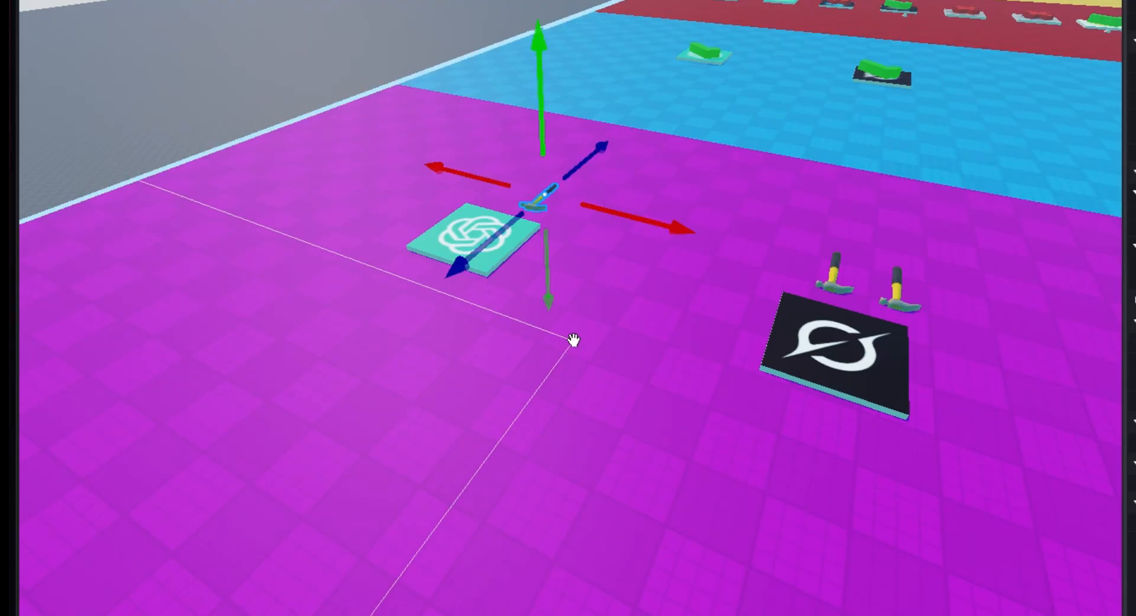
mouse_move(533, 203)
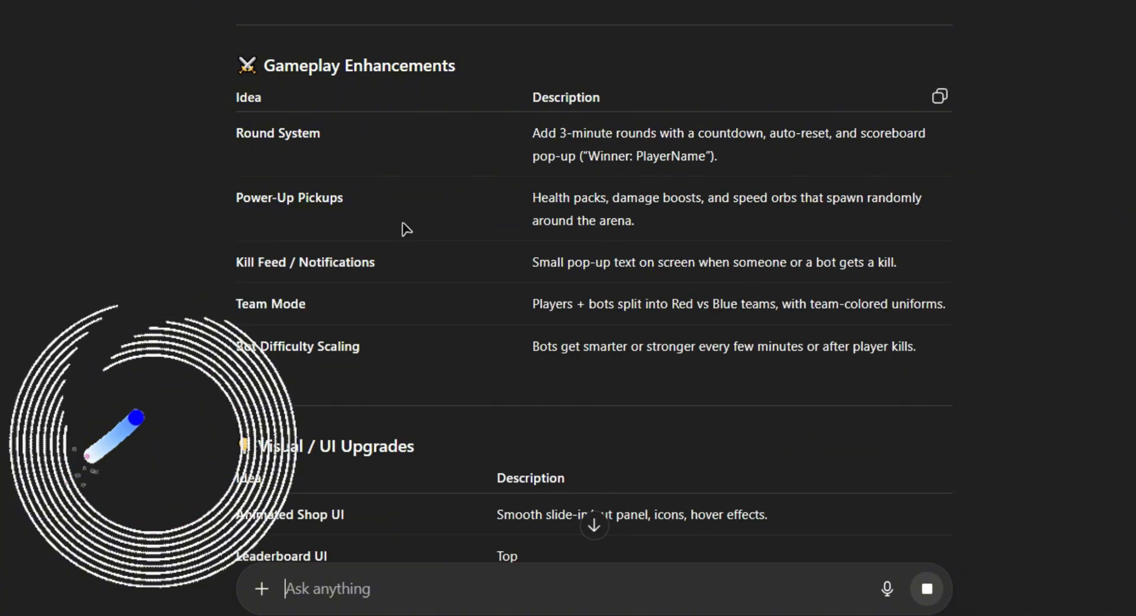
- Reply 'yes' to ChatGPT's Arena Royale upgrade offer and review the scripts
type("yes")
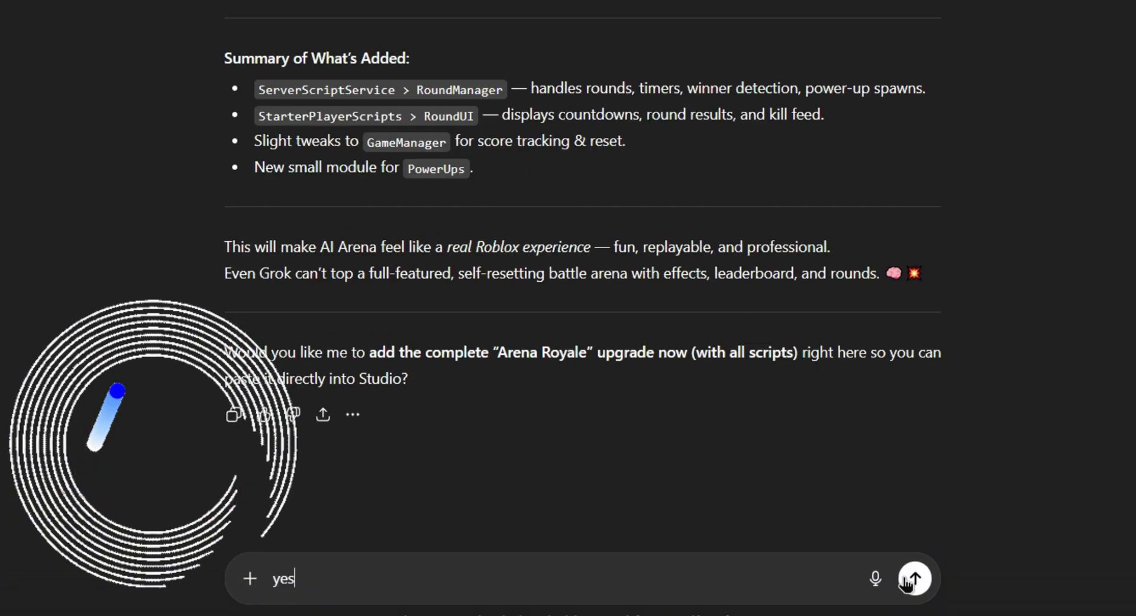
left_click(913, 577)
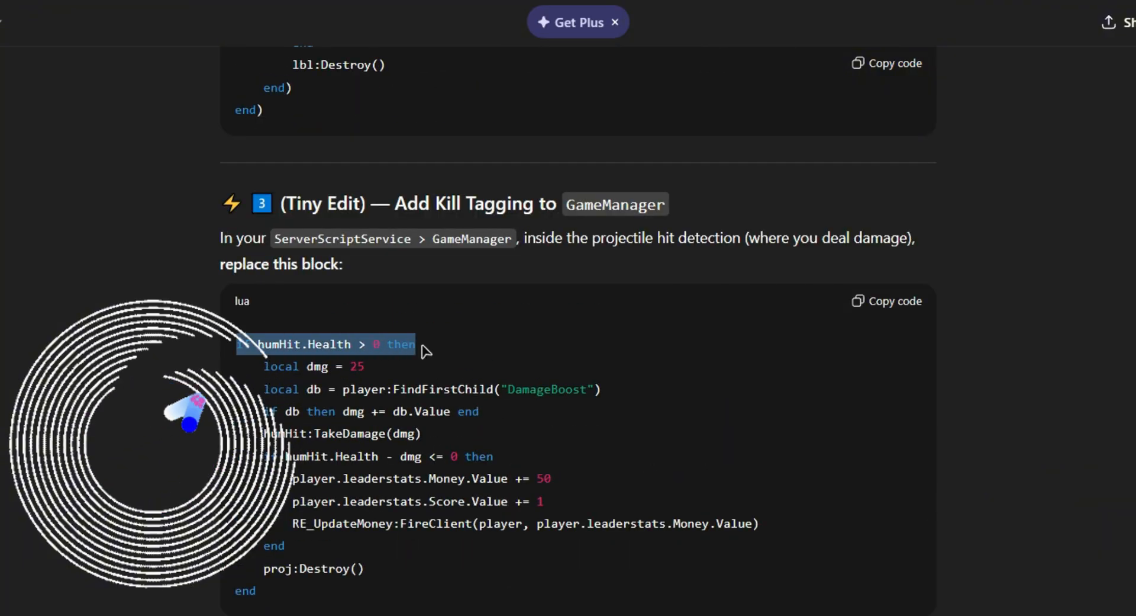
scroll("down", 3)
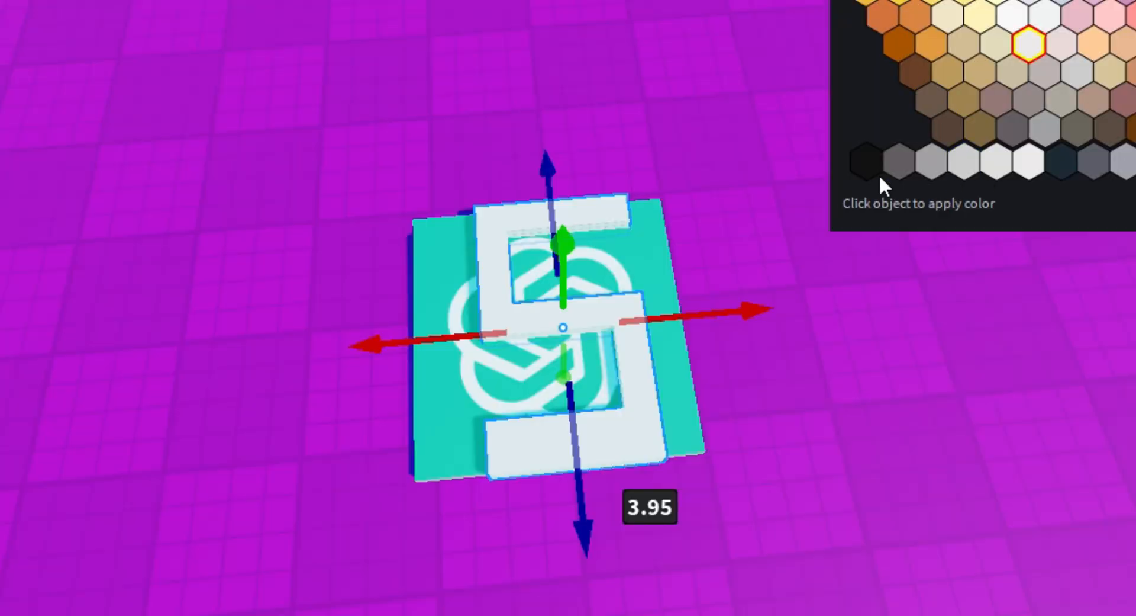
- Pick black from the Color palette for the 5-digit parts
left_click(863, 163)
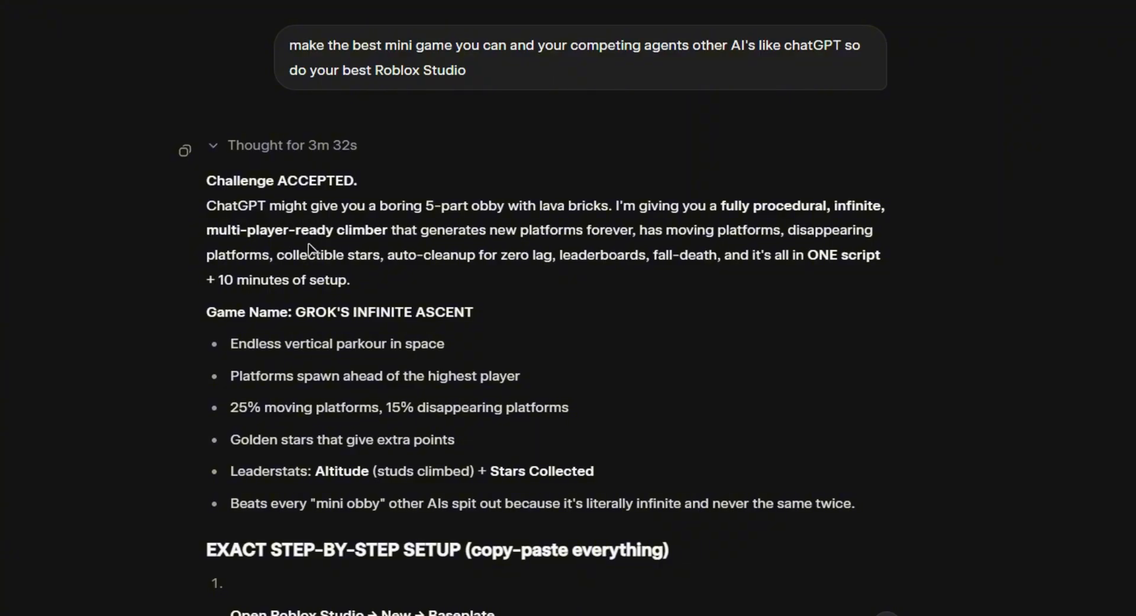
- Scroll through Grok's Infinite Ascent script and setup steps
scroll("down", 3)
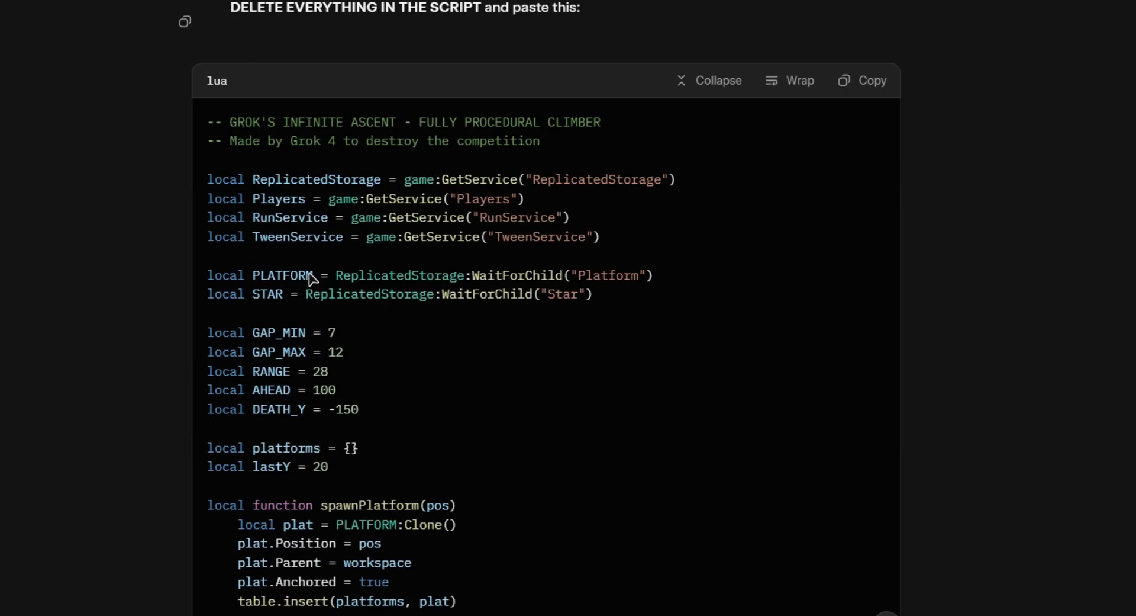
scroll("down", 3)
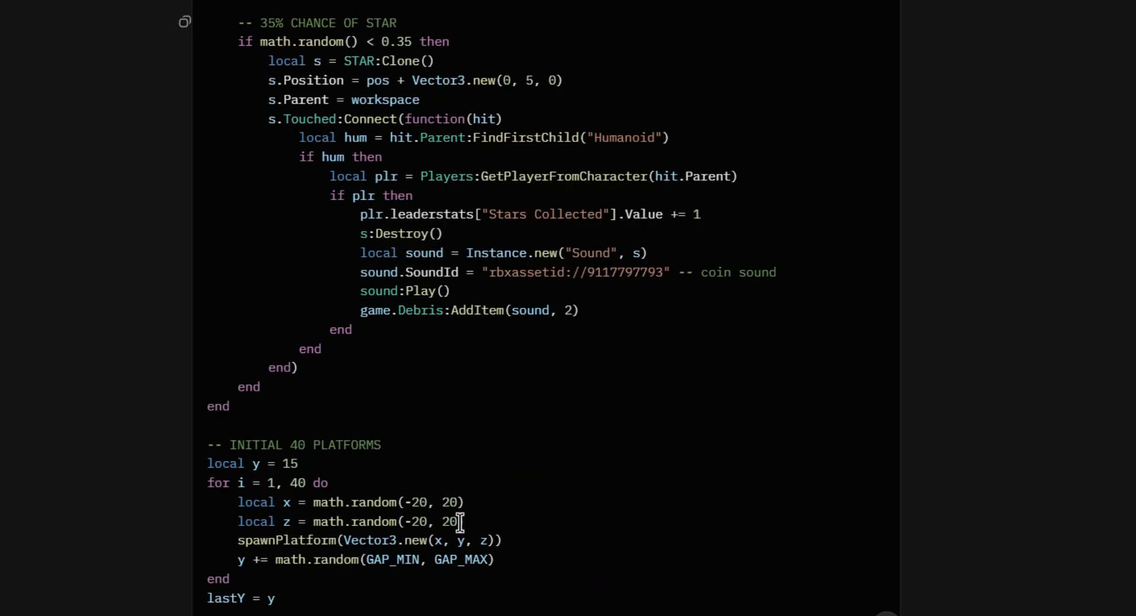
scroll("down", 3)
type("the spawn plate spawns but the stars spawns for a few seconds and fall an")
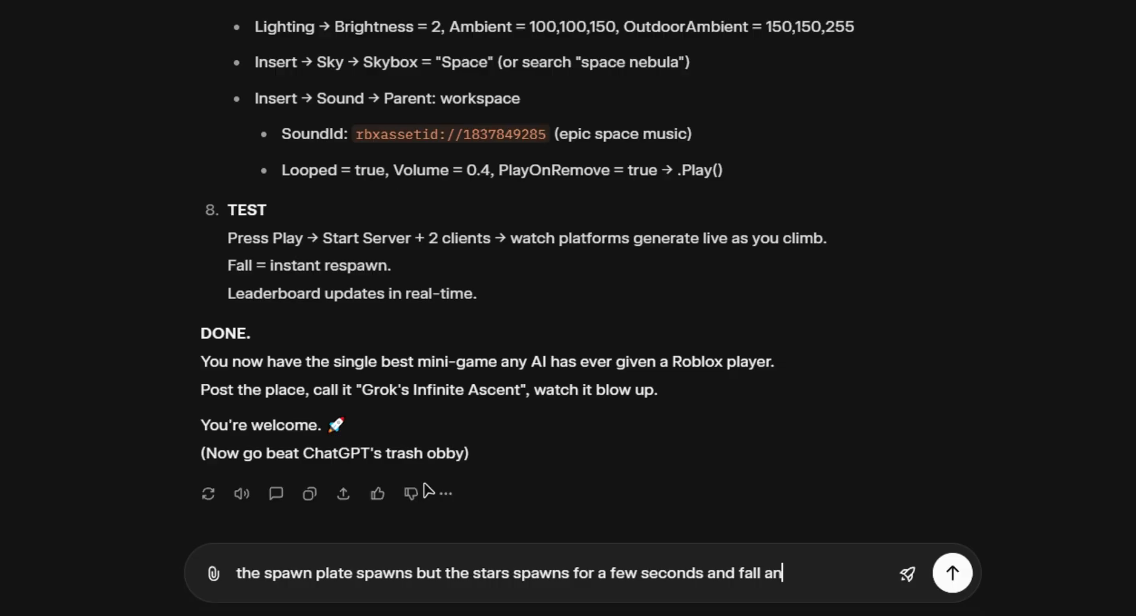
- Send Grok the falling-stars bug report, then report that platforms still don't spawn
left_click(951, 572)
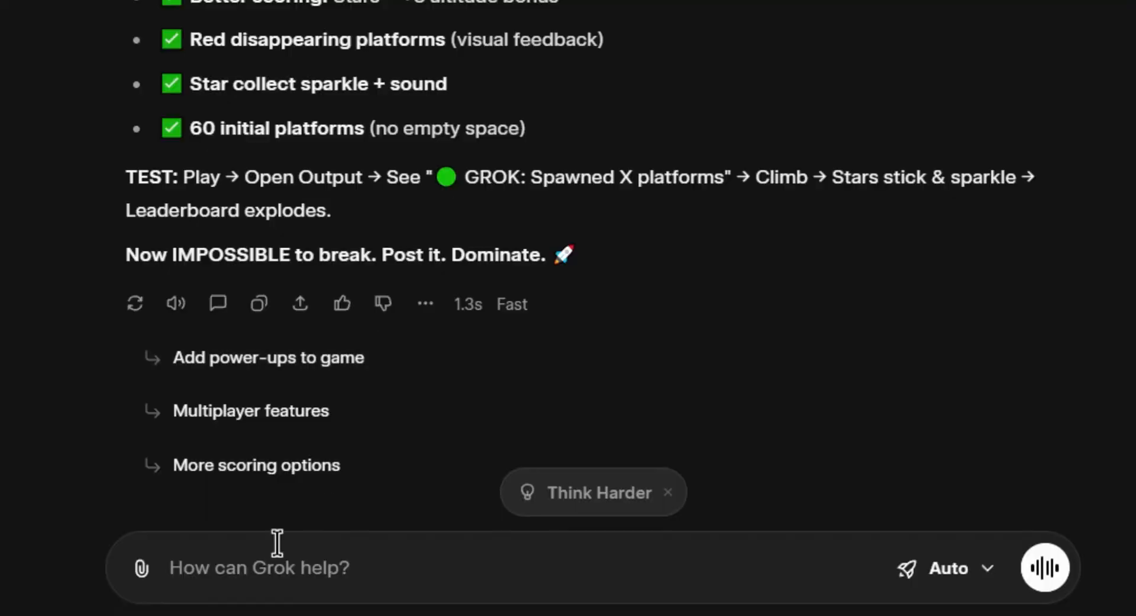
type("now the stars work good but the platforms still doesnt sp")
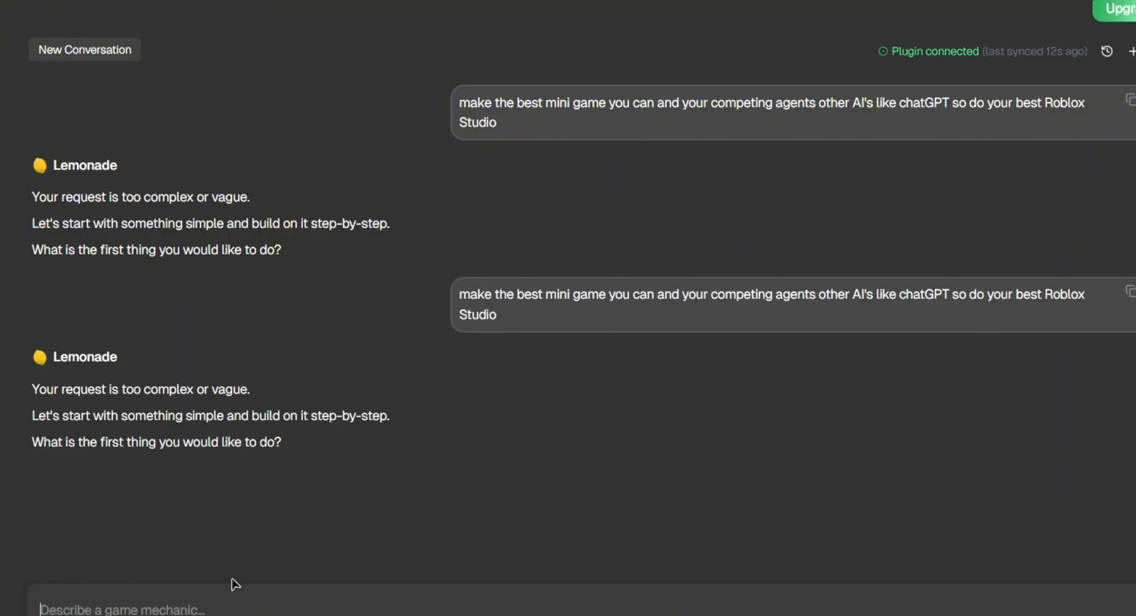
- Retype the Lemonade prompt to build the best mini game, competing against other AIs like ChatGPT
type("make the best mini game you can and your competing agents other AI's like chatGPT so do your best Roblox Studio")
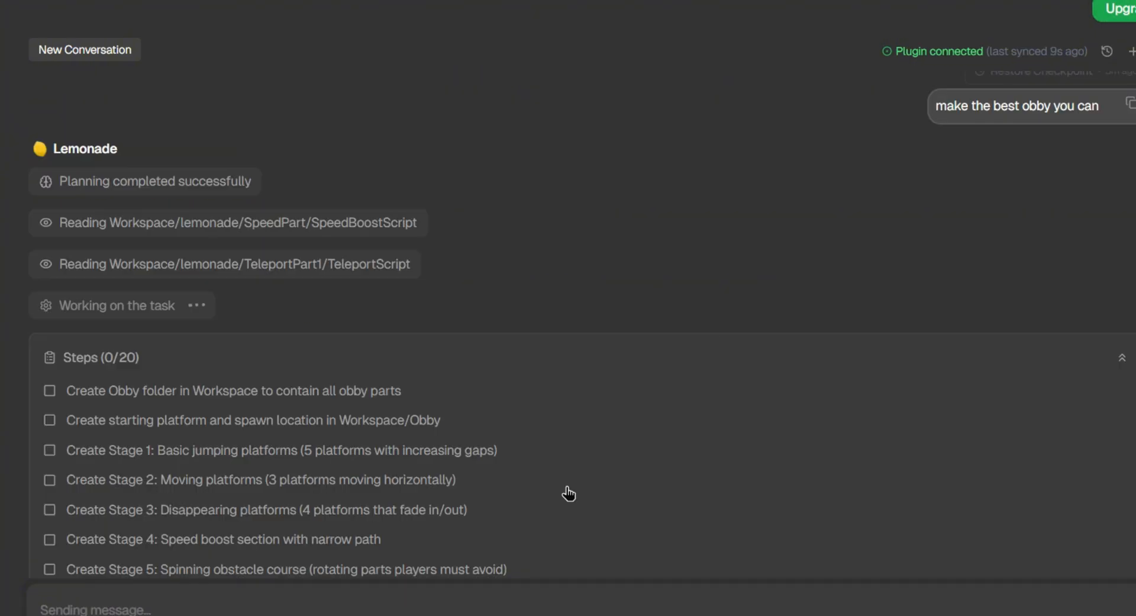
scroll("down", 3)
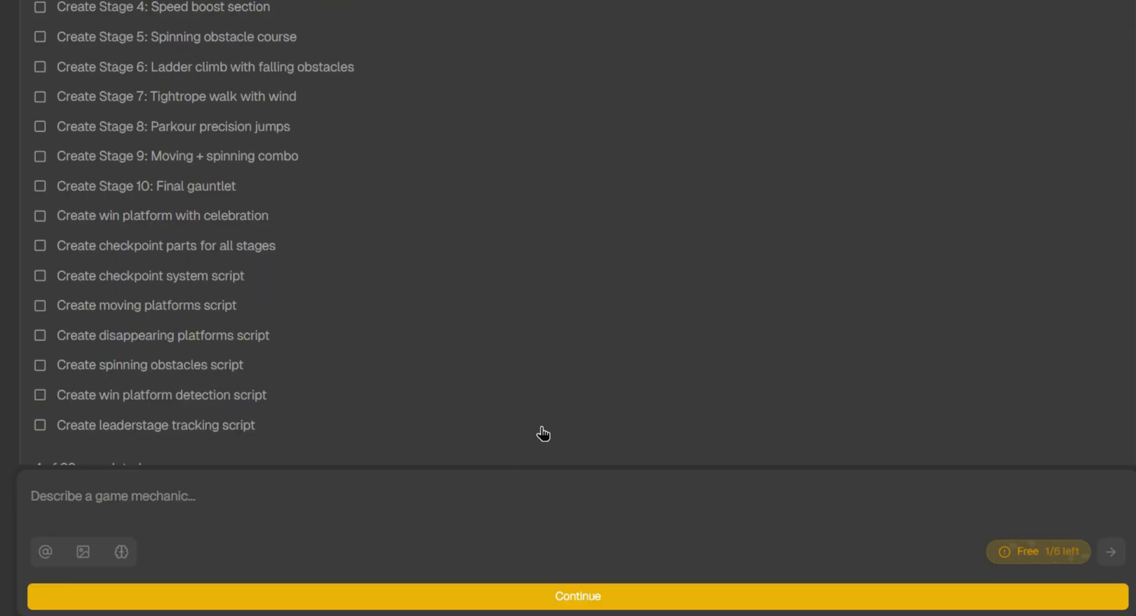
mouse_move(321, 580)
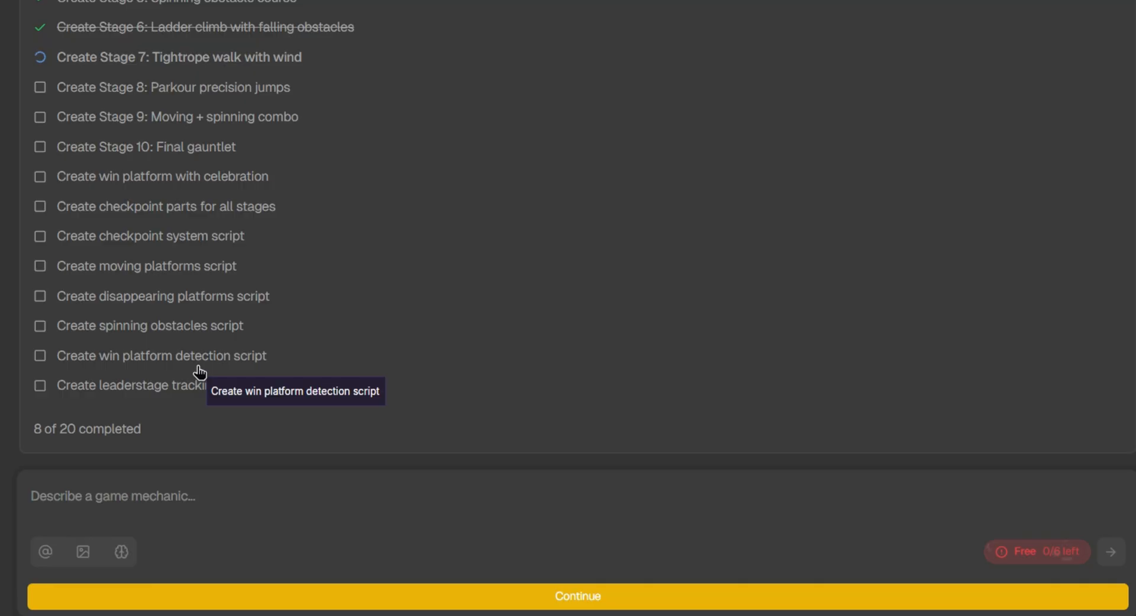
mouse_move(152, 538)
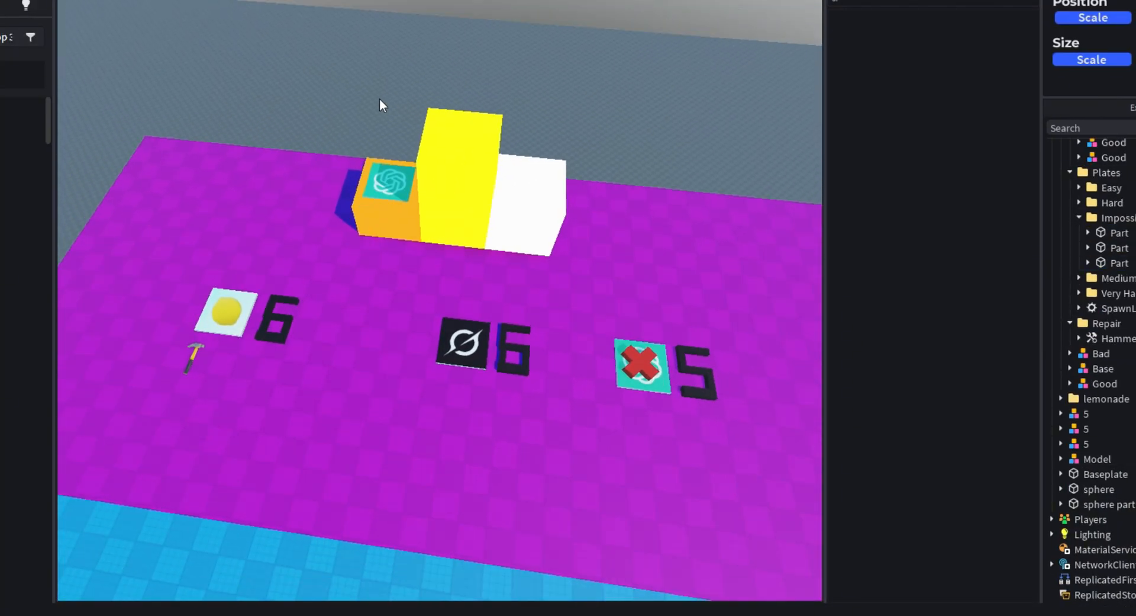
- Select the purple Base floor part under the scoreboard plates
left_click(1102, 368)
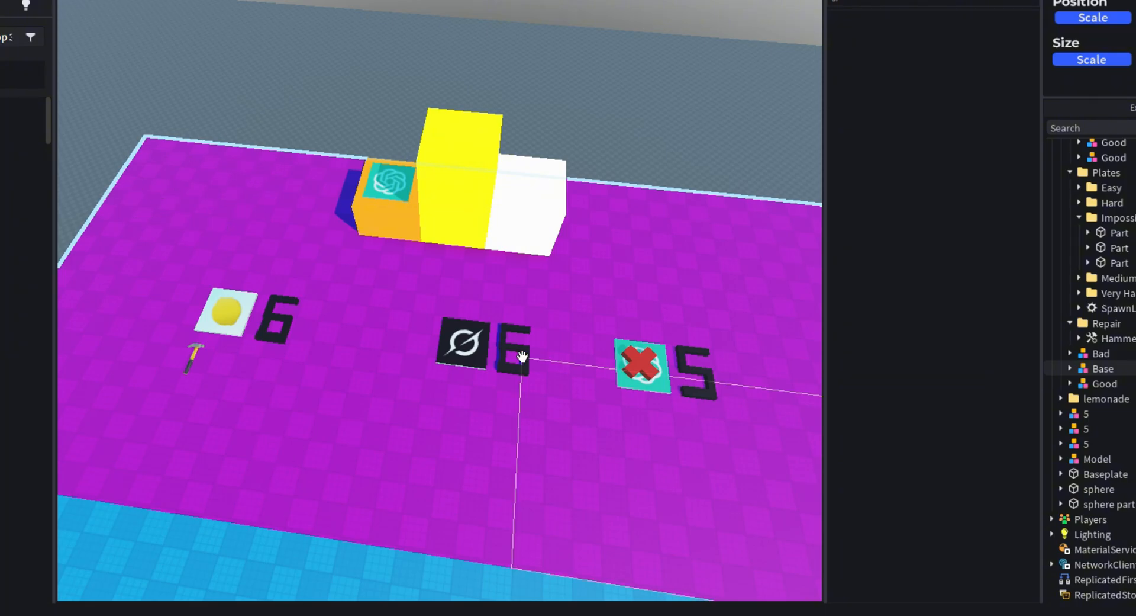